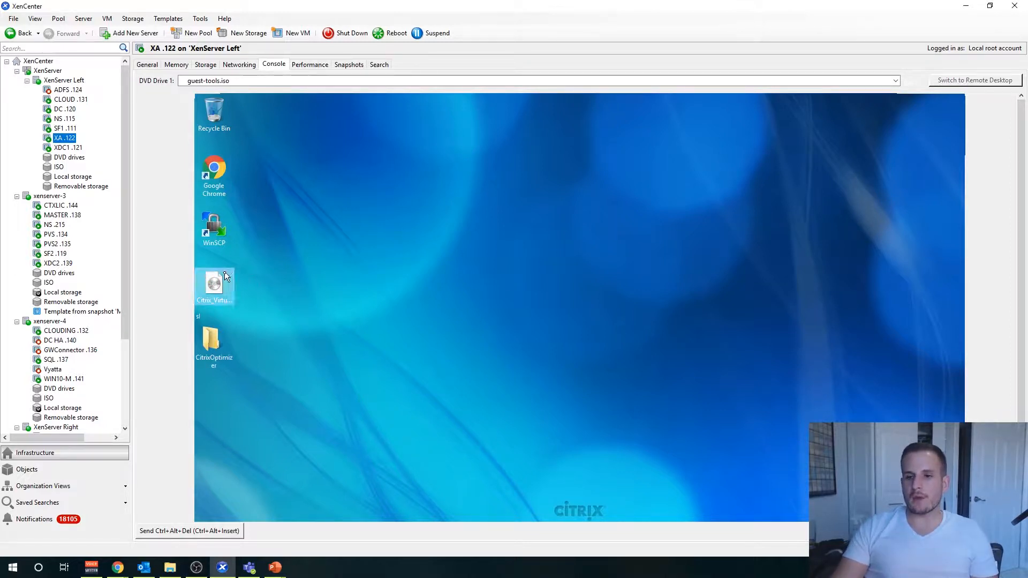
mouse_move(223, 282)
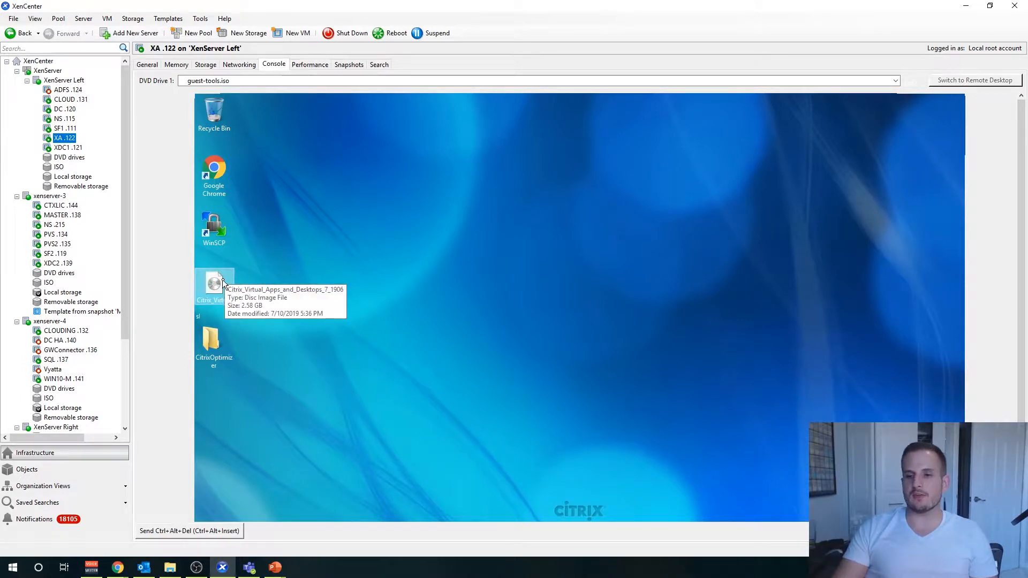
Launch the Citrix ISO installer and choose Virtual Delivery Agent for Windows Server OS
double_click(214, 281)
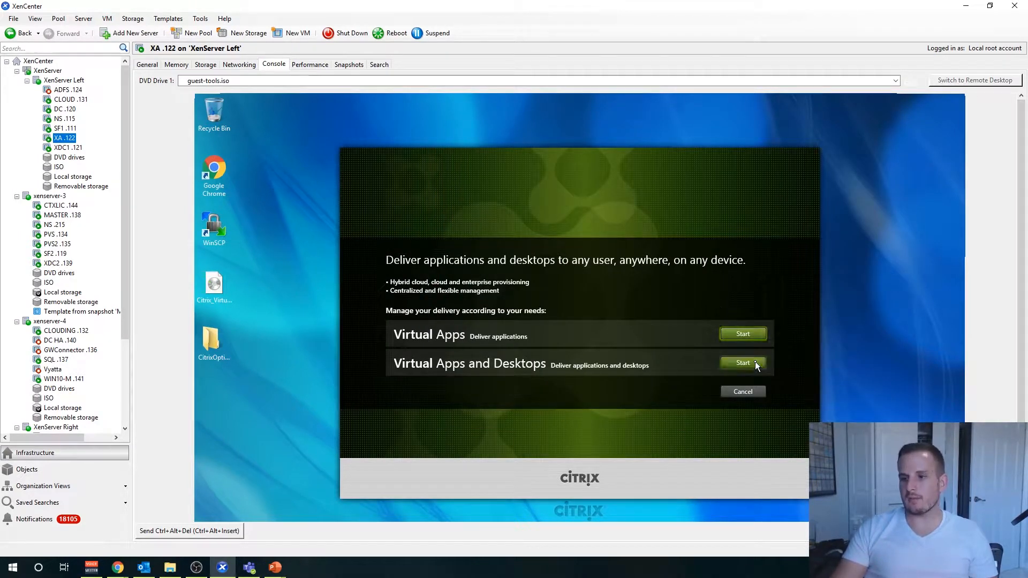
left_click(743, 363)
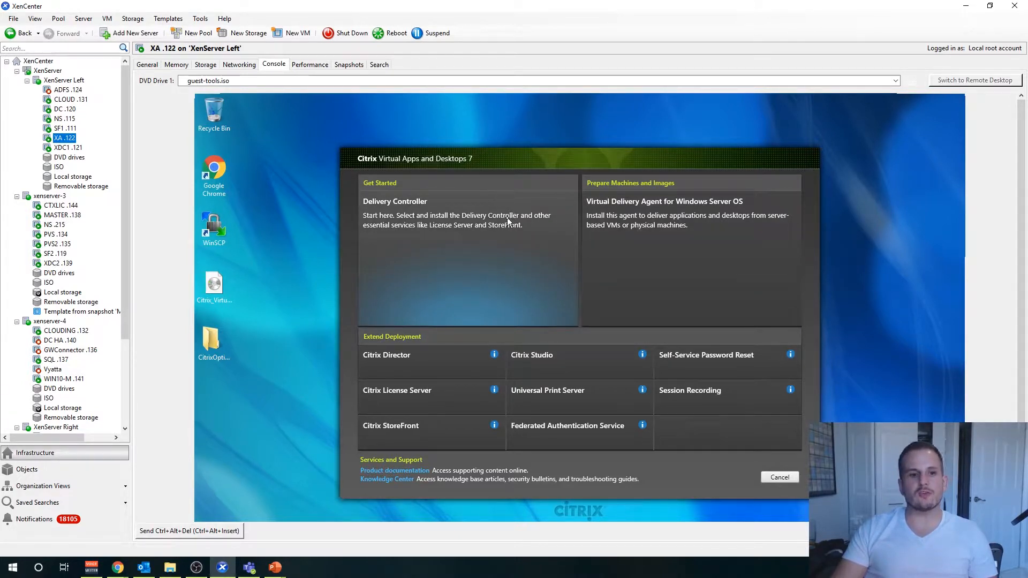
mouse_move(662, 251)
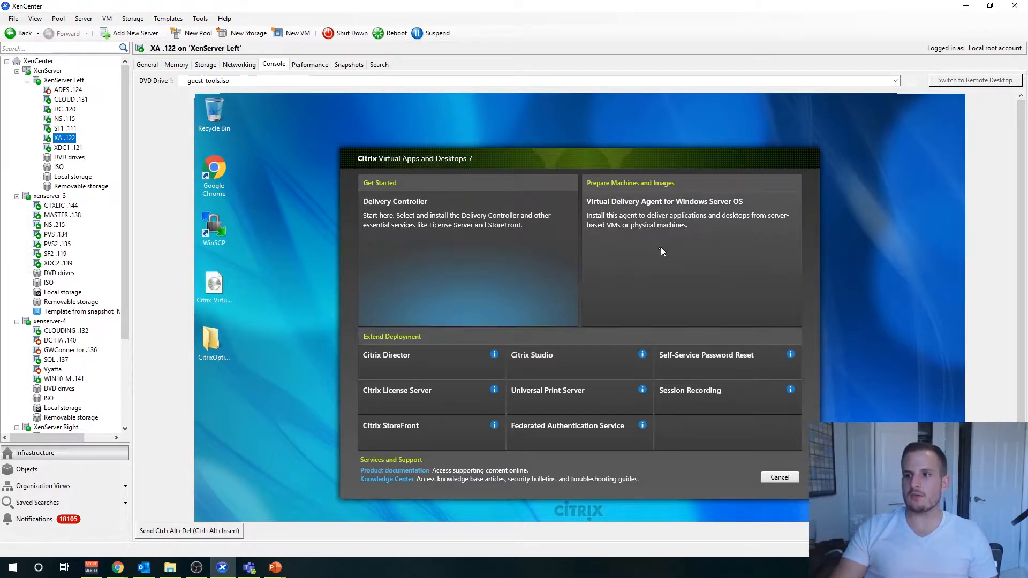
mouse_move(672, 235)
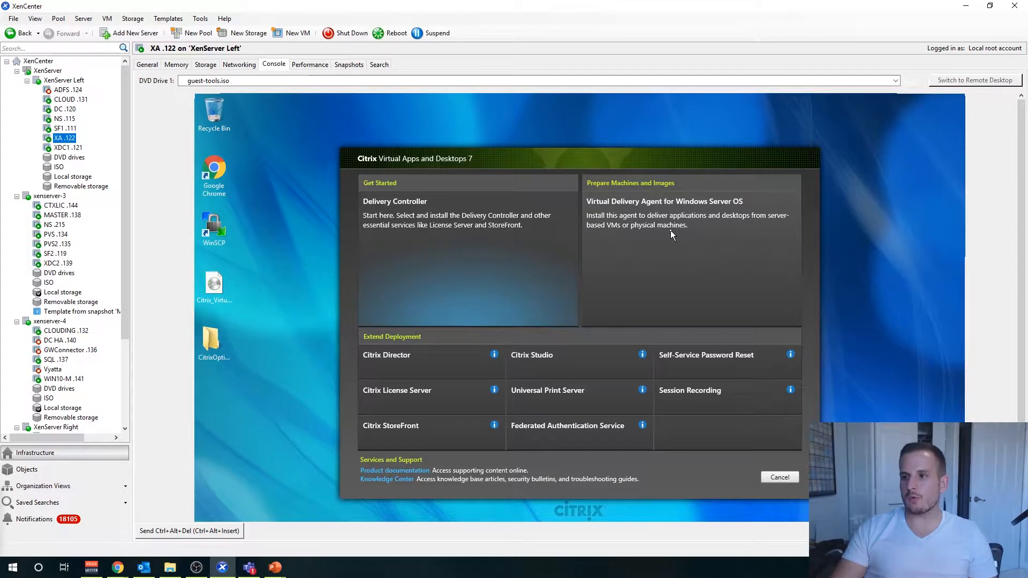
left_click(664, 212)
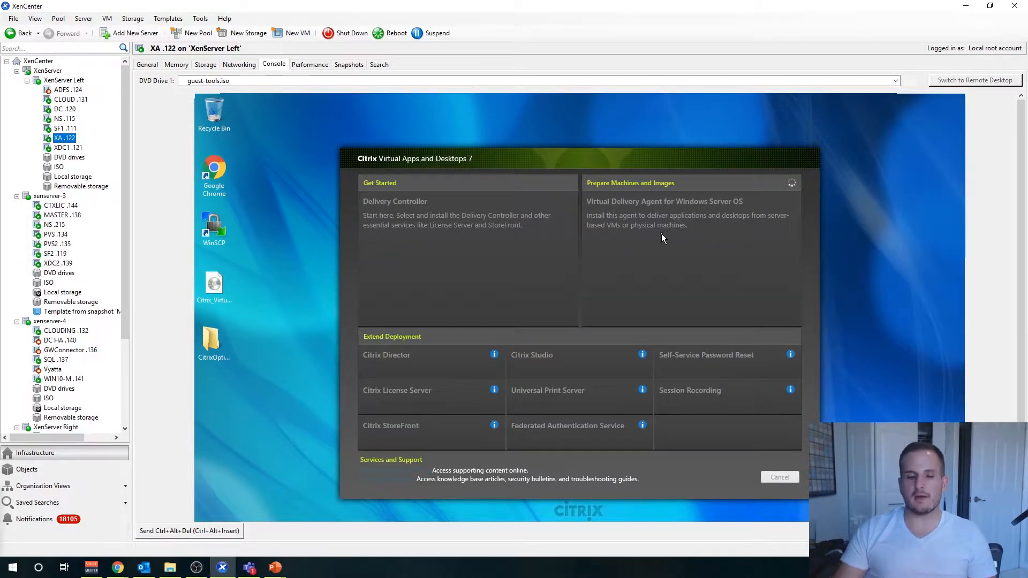
Choose Create a master MCS image, keep the core VDA component, and review Additional Components
left_click(664, 211)
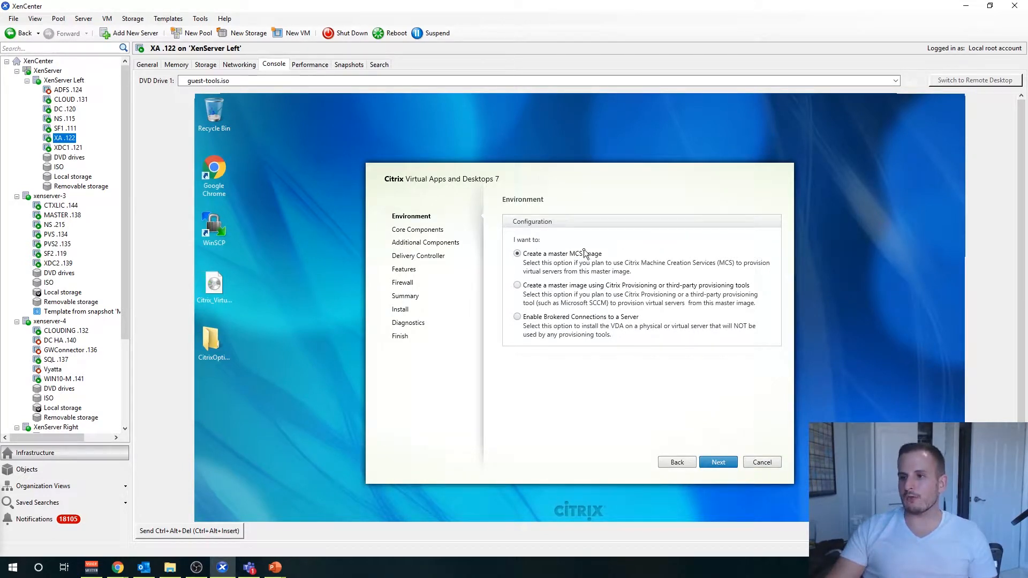
mouse_move(567, 265)
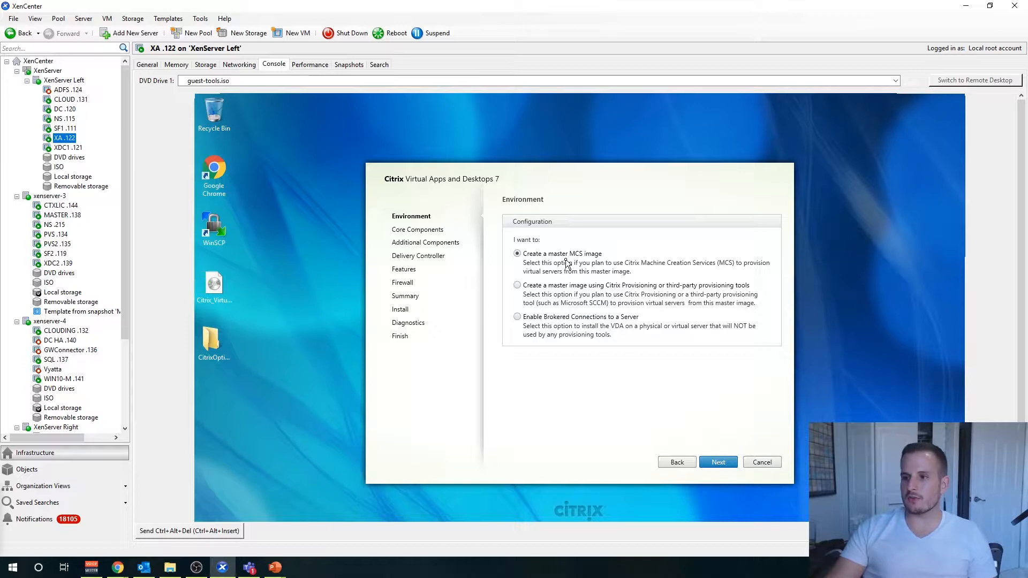
mouse_move(718, 462)
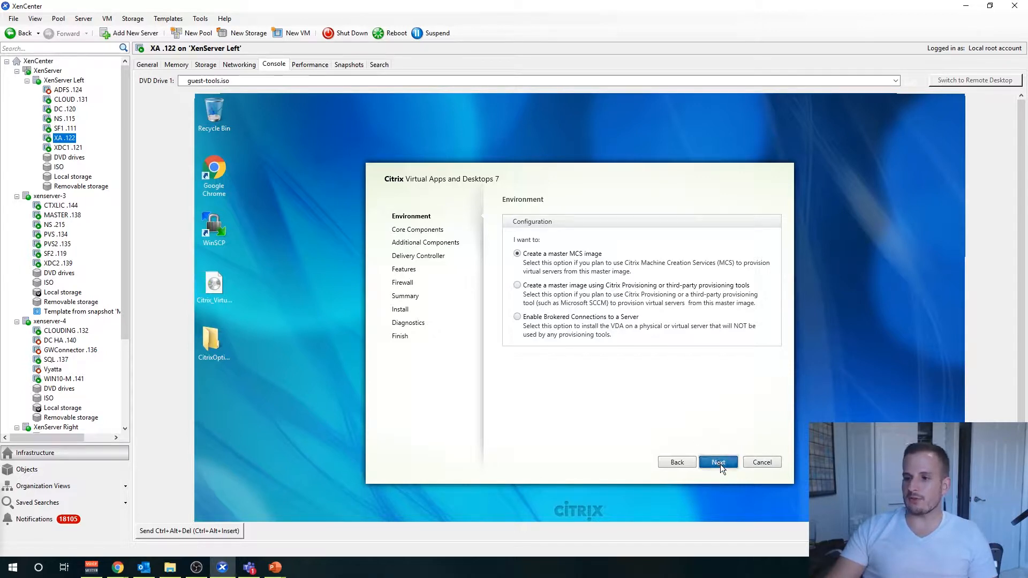
left_click(718, 463)
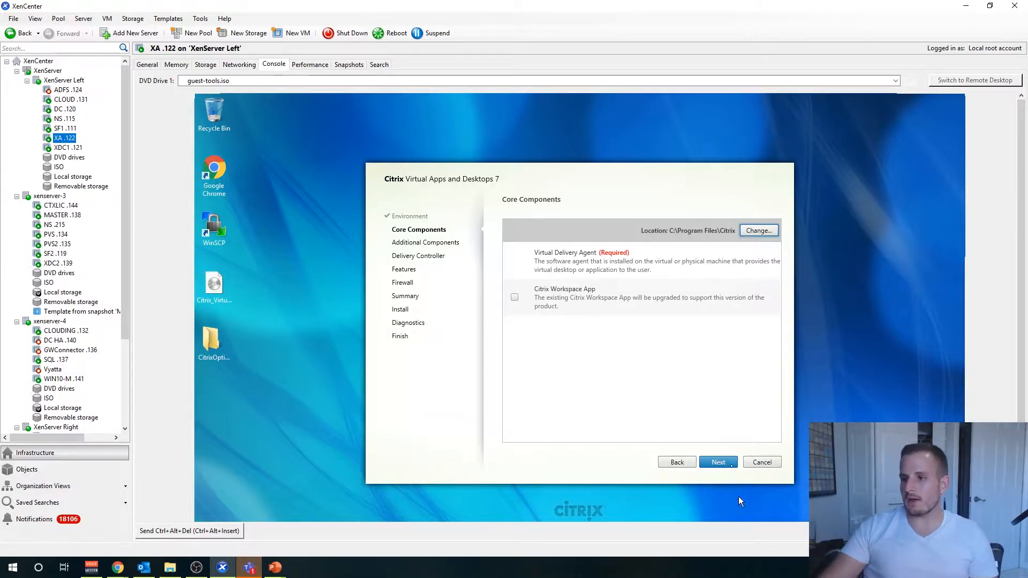
left_click(717, 463)
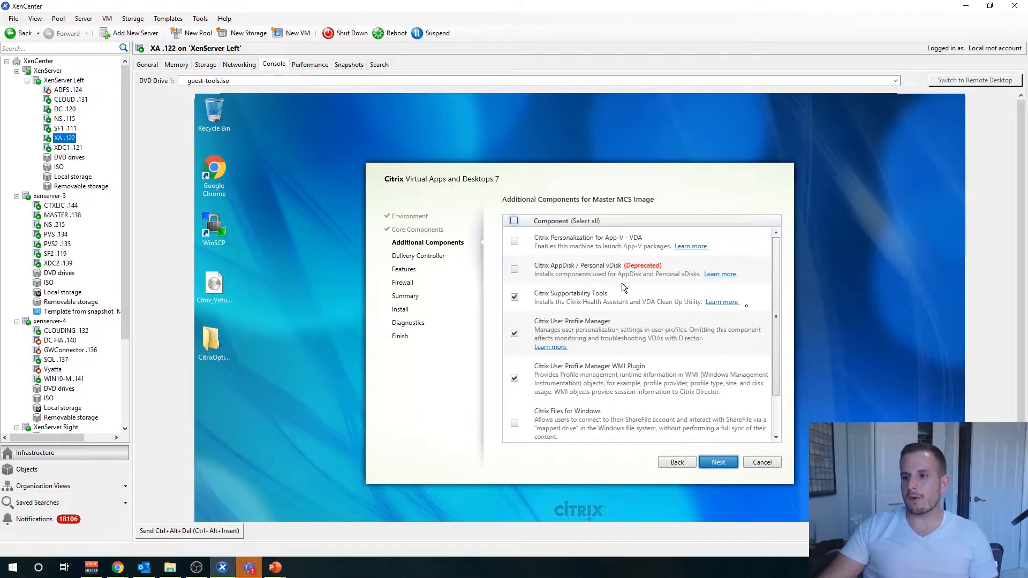
scroll("down", 3)
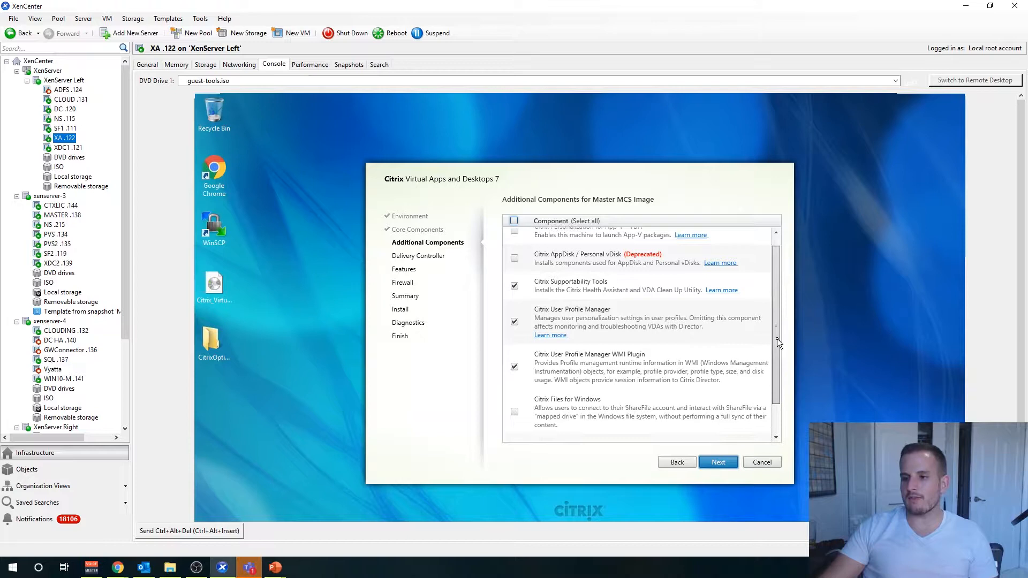
scroll("down", 3)
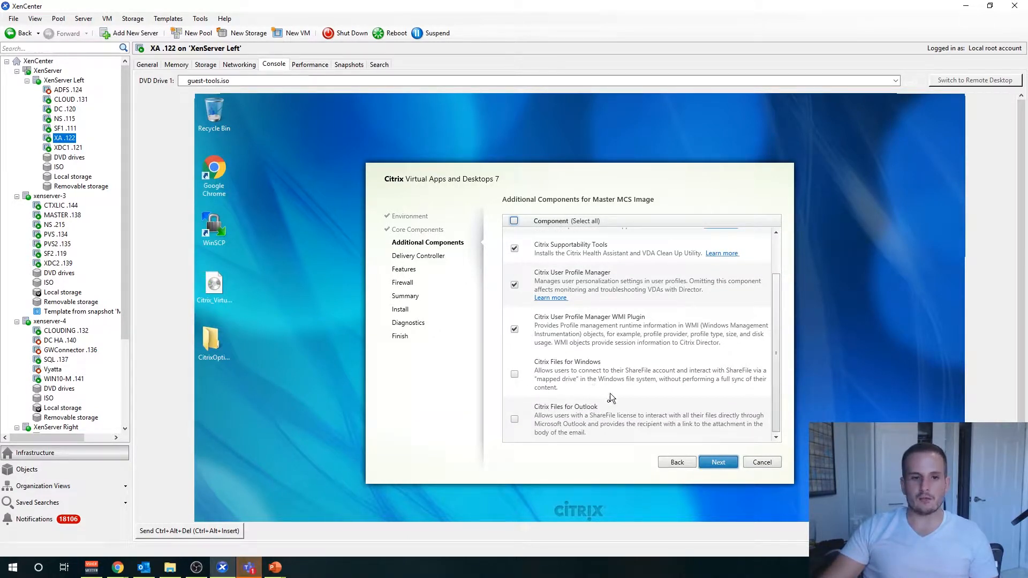
Add Delivery Controllers ryan-citrix.ryan.local and ryan-ctx.ryan.local to the list
left_click(717, 462)
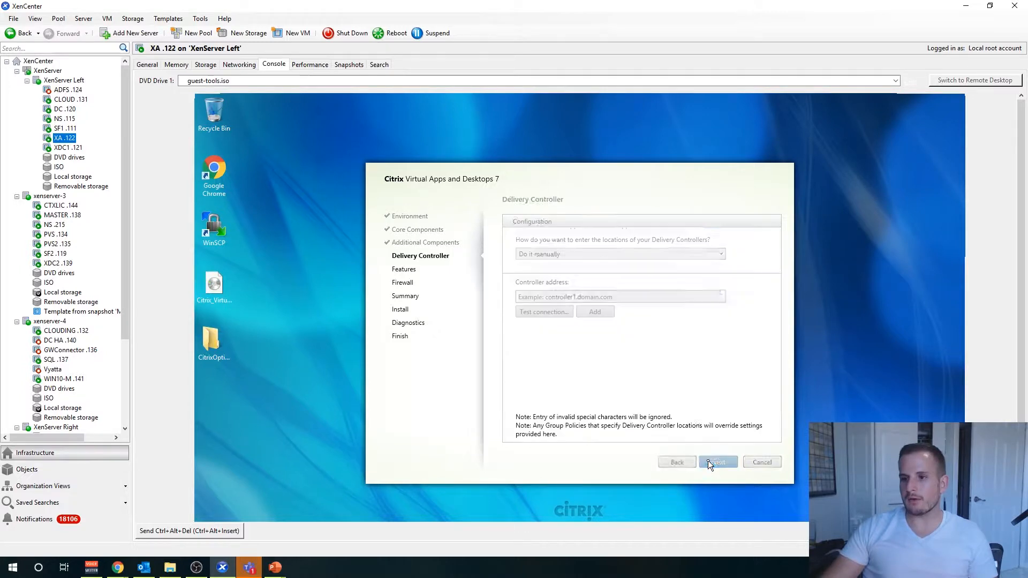
left_click(620, 296)
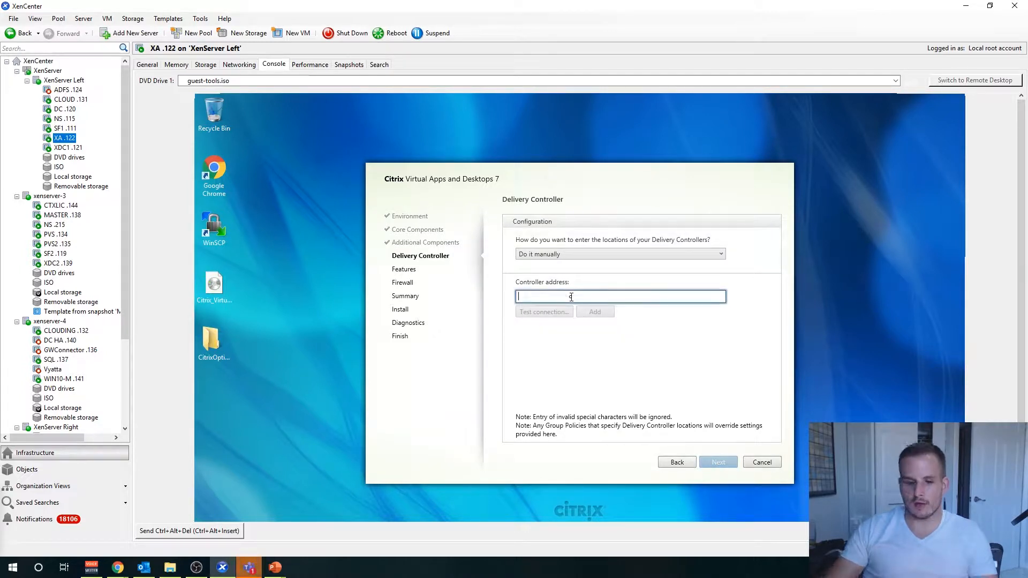
type("ryan-citrix.ryan")
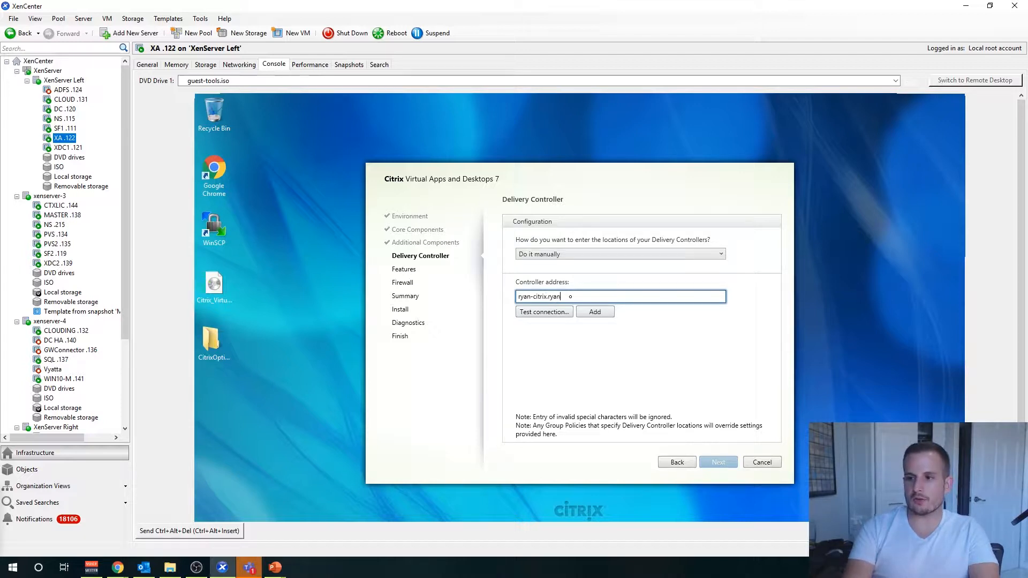
type(".local")
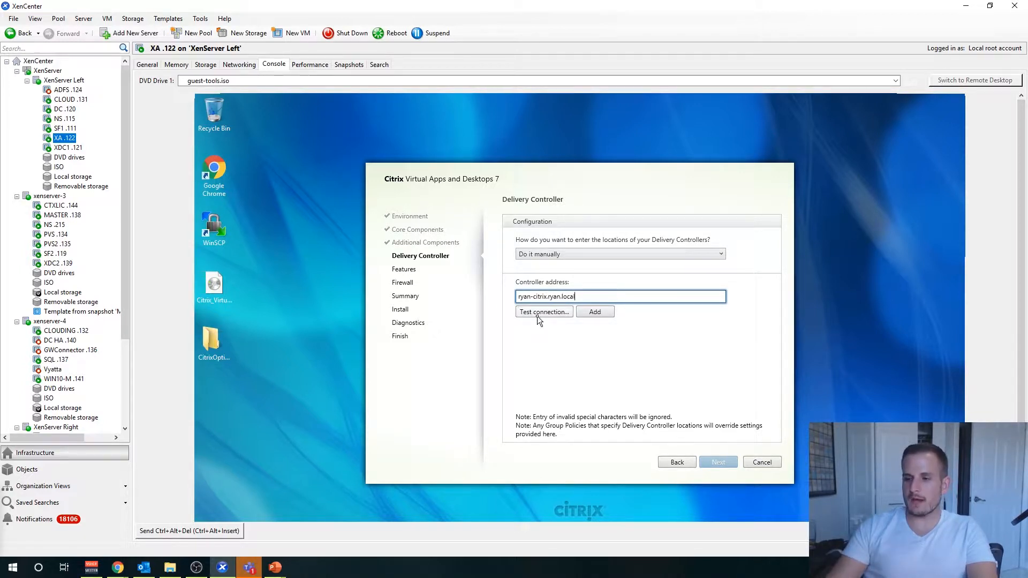
left_click(595, 312)
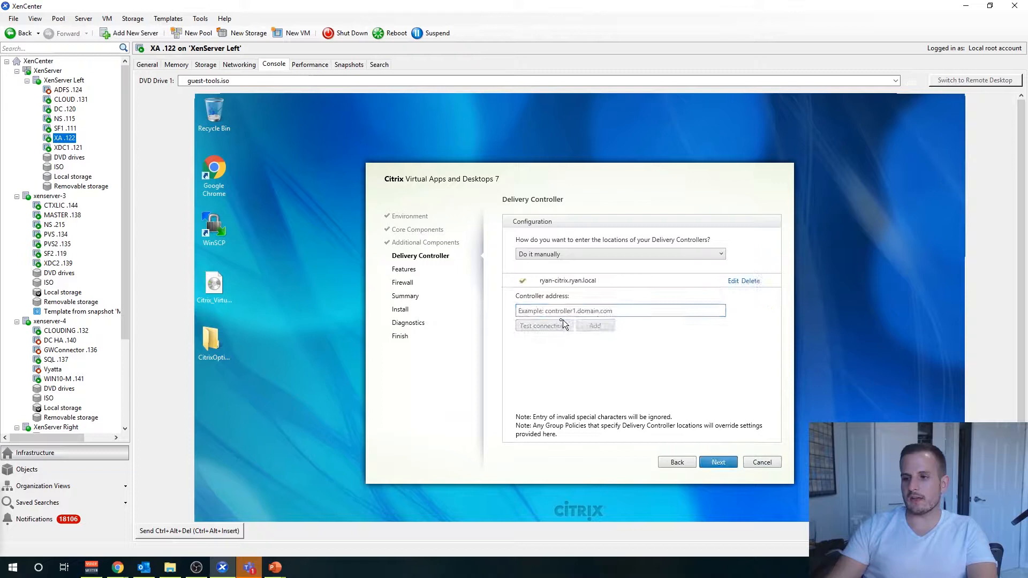
type("ryan")
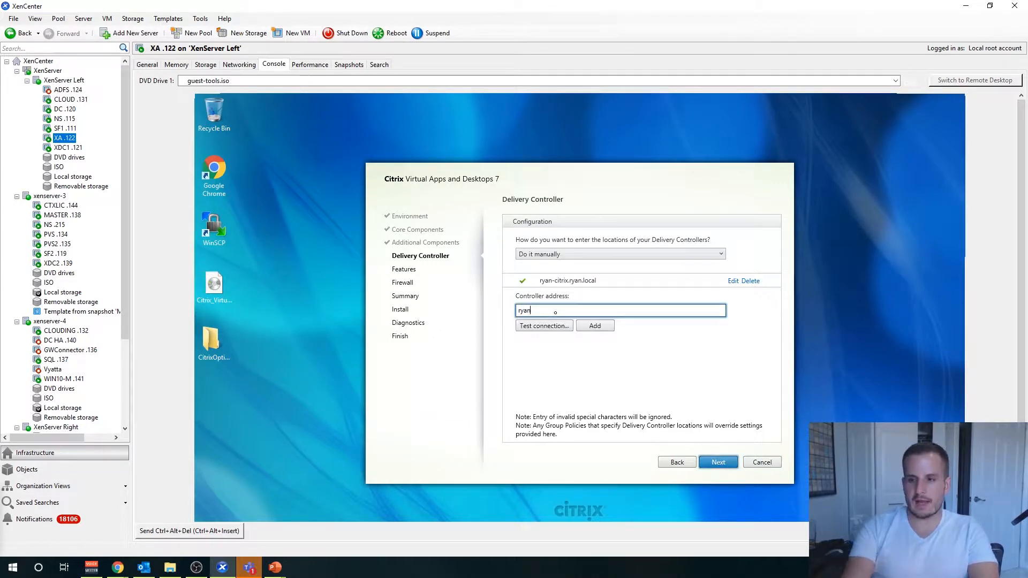
type("-ctx.ryan.local")
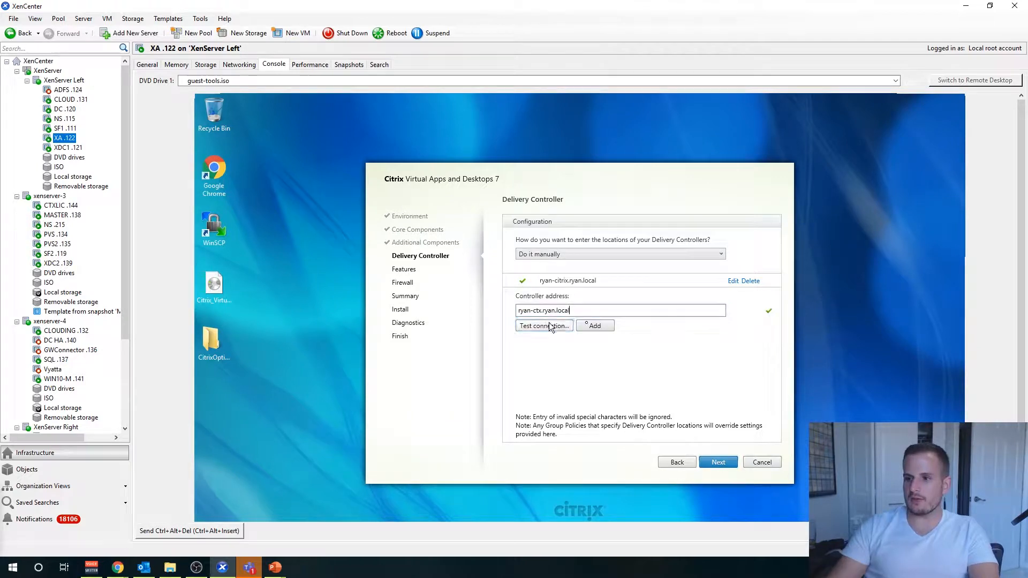
left_click(595, 326)
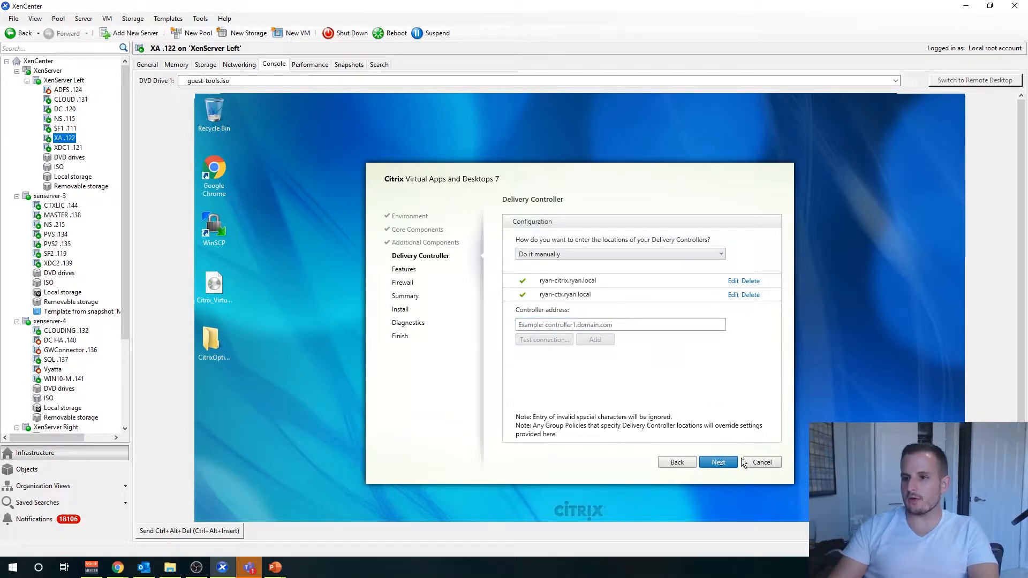
Enable MCS IO, Windows Remote Assistance and Real-Time Audio Transport, then proceed to Firewall
left_click(718, 462)
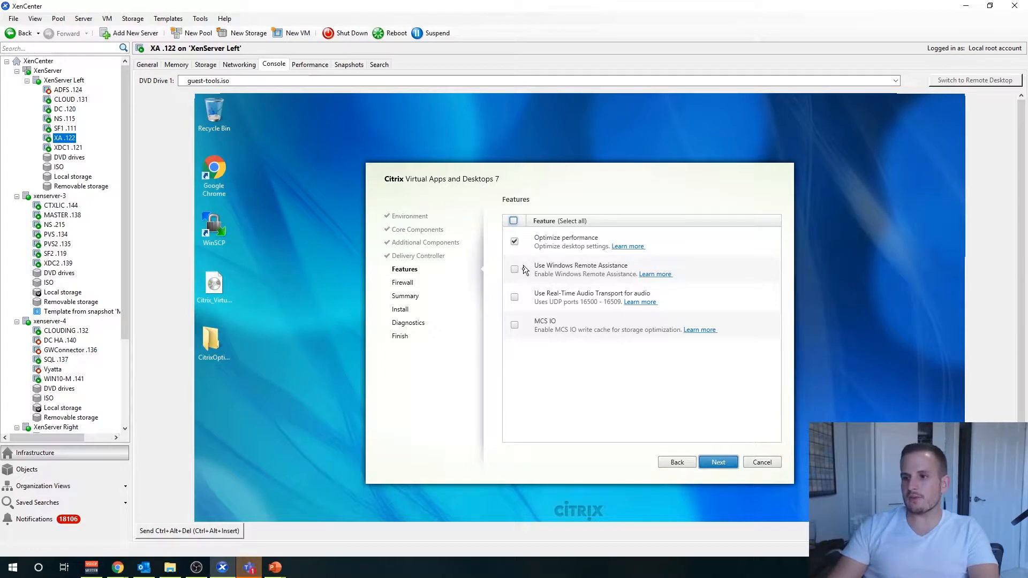
mouse_move(690, 253)
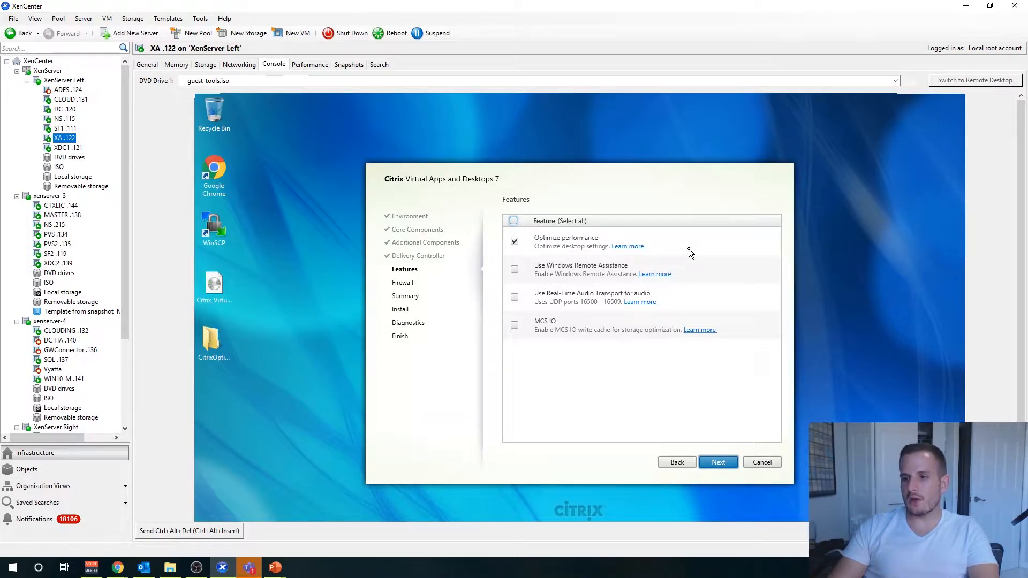
mouse_move(611, 275)
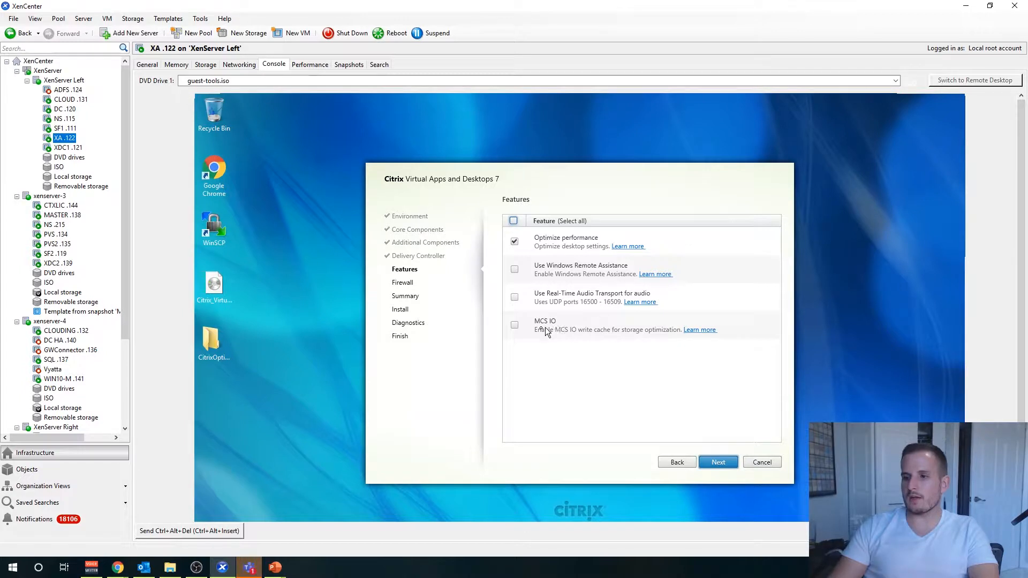
left_click(514, 326)
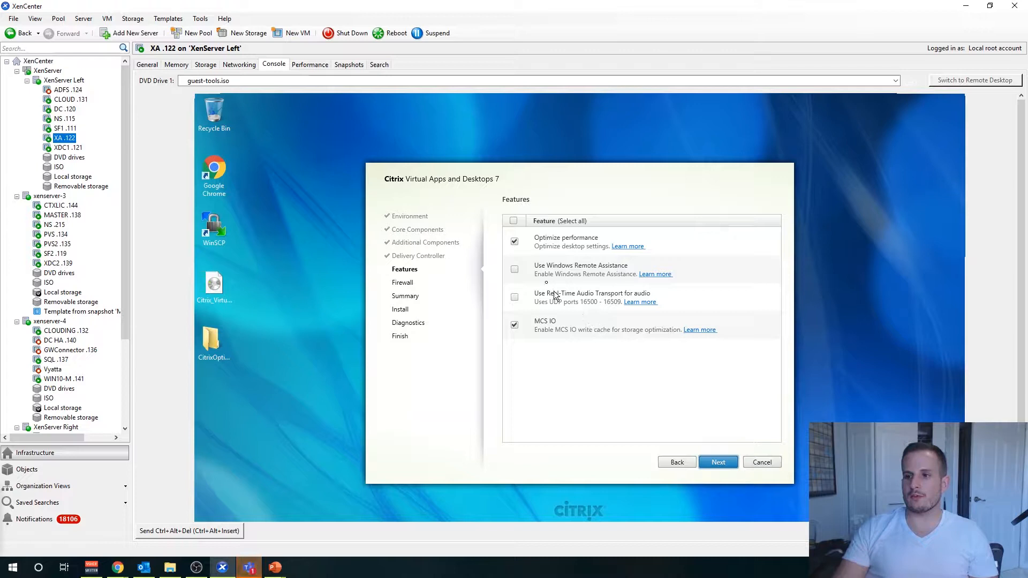
left_click(514, 270)
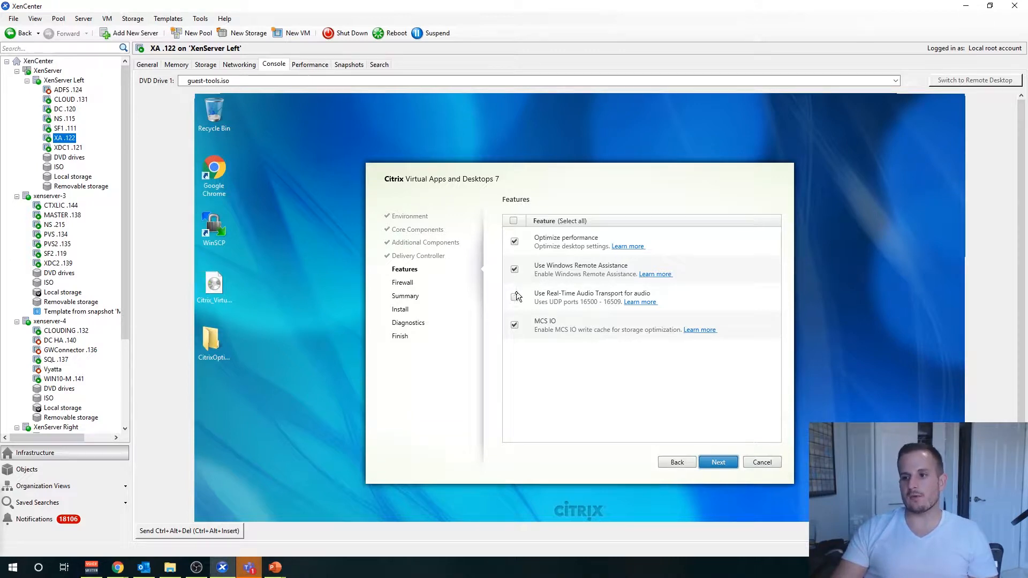
left_click(514, 295)
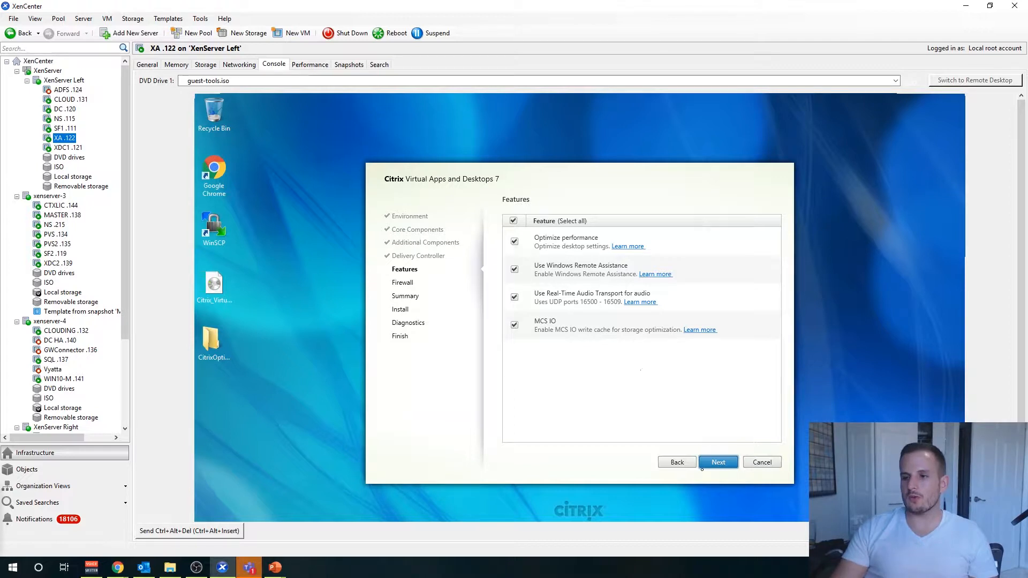
left_click(718, 463)
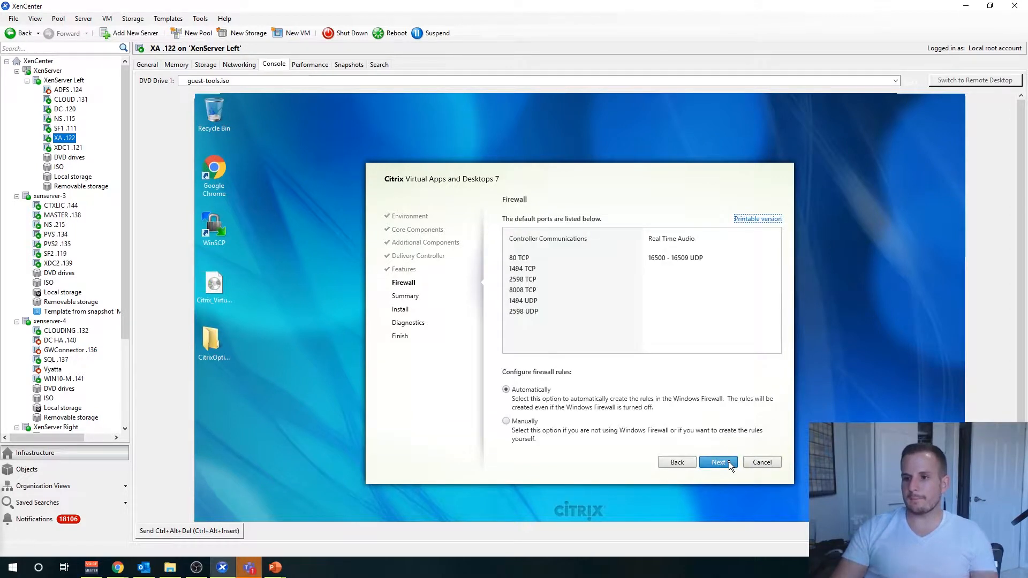
Accept automatic firewall rules, start the install, and switch to the MASTER .138 console
left_click(719, 463)
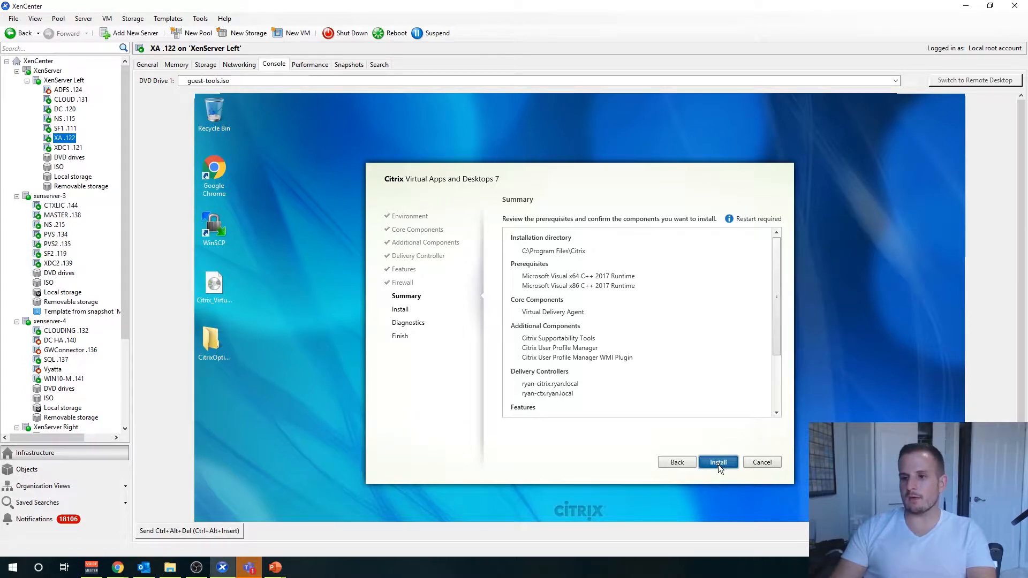
left_click(717, 463)
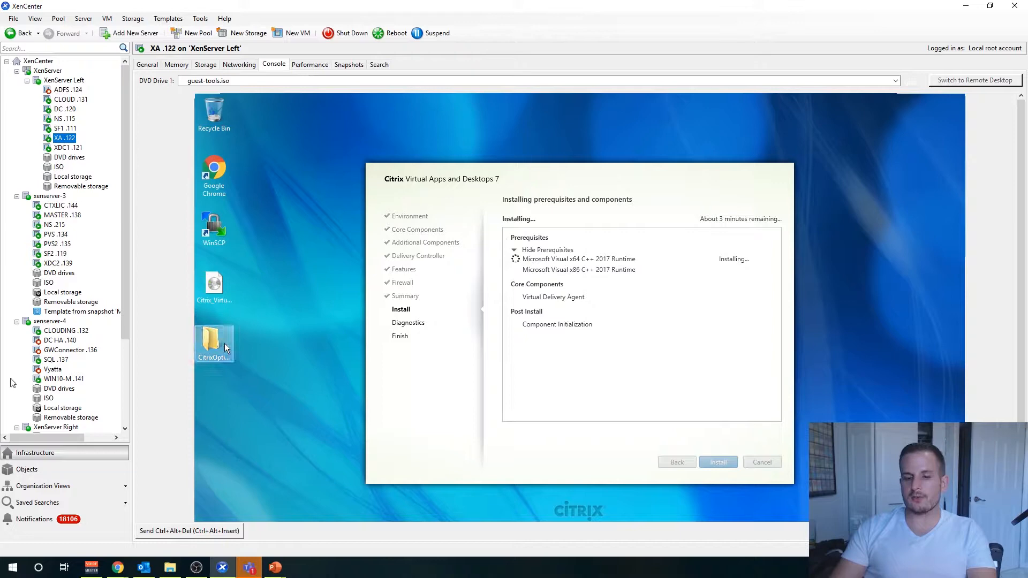
left_click(62, 215)
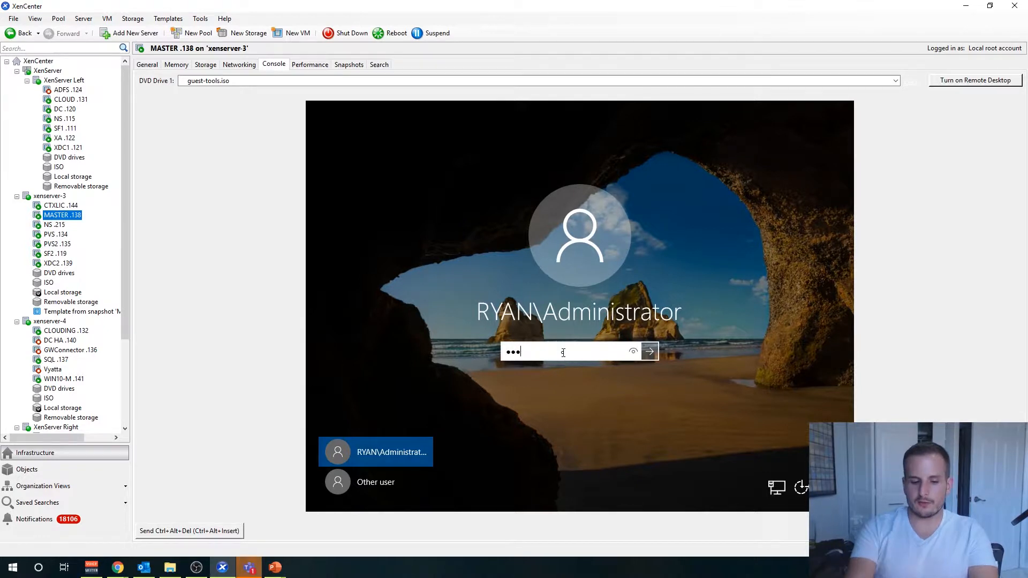
Mount Citrix_Virtual_Apps_and_Desktops_7_1906.iso on MASTER .138 and launch the disc
left_click(649, 352)
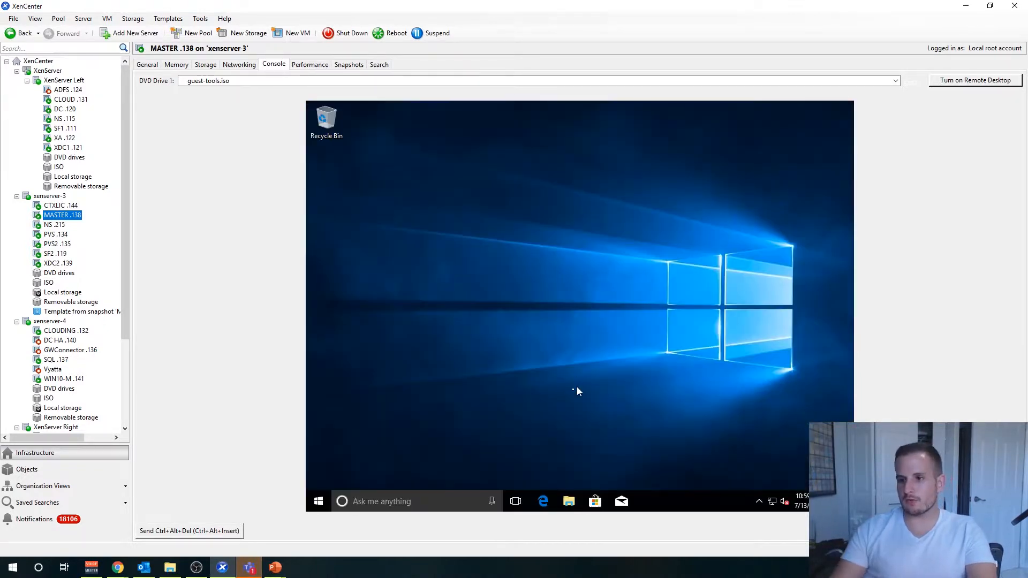
left_click(896, 81)
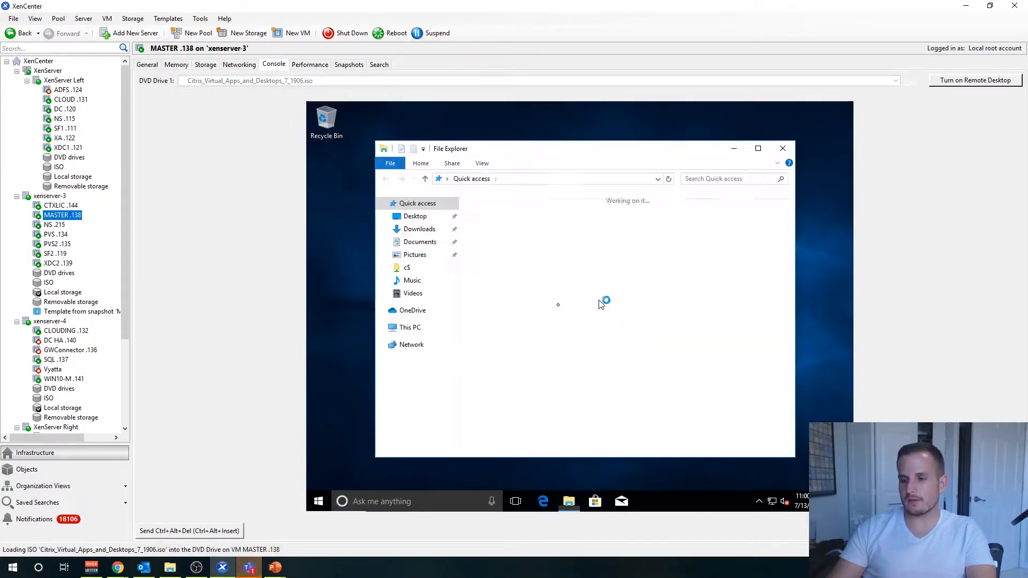
left_click(409, 327)
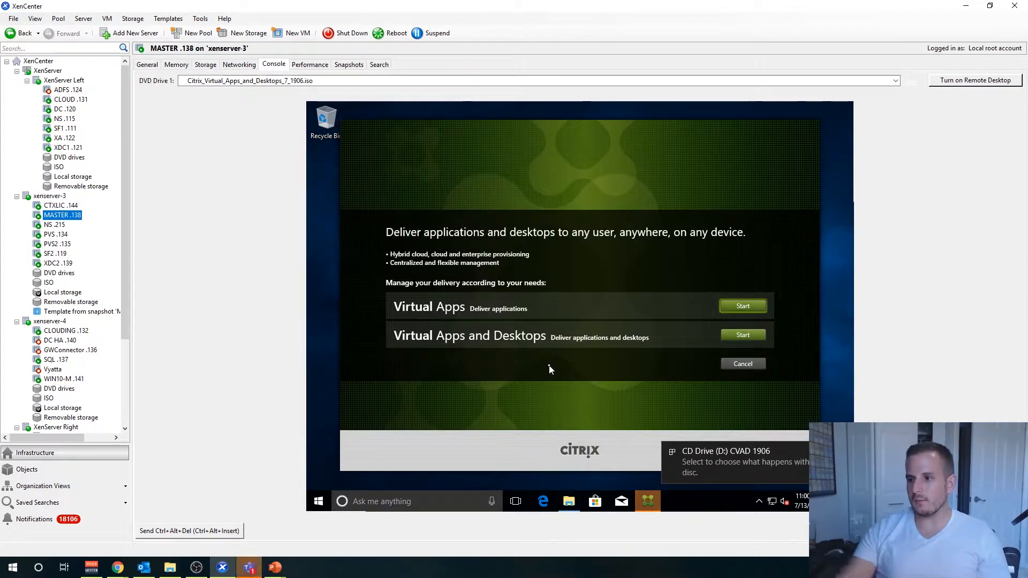
mouse_move(407, 345)
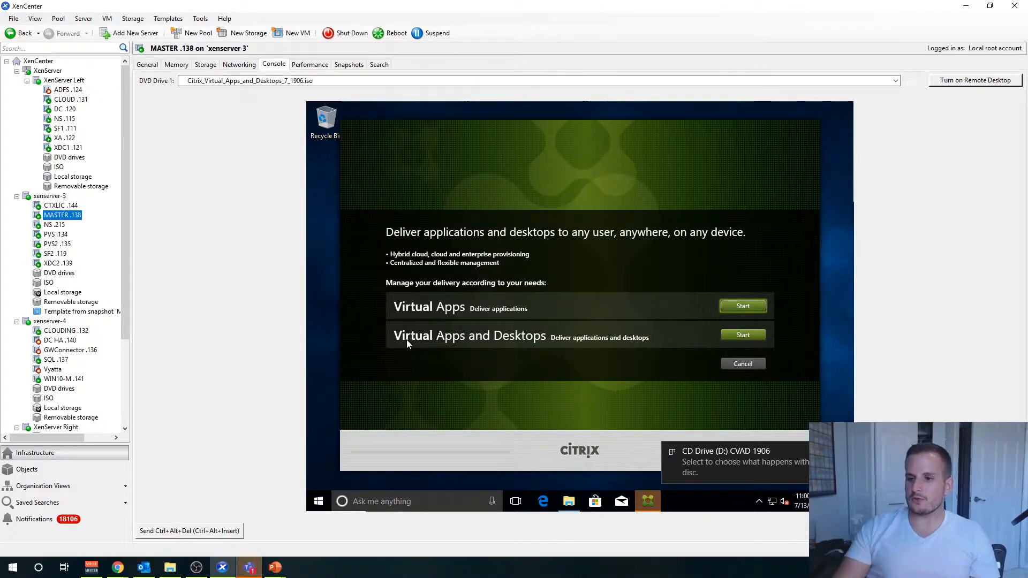
Start the Windows Desktop OS VDA installer with Create a master MCS image and continue past Core Components
left_click(743, 364)
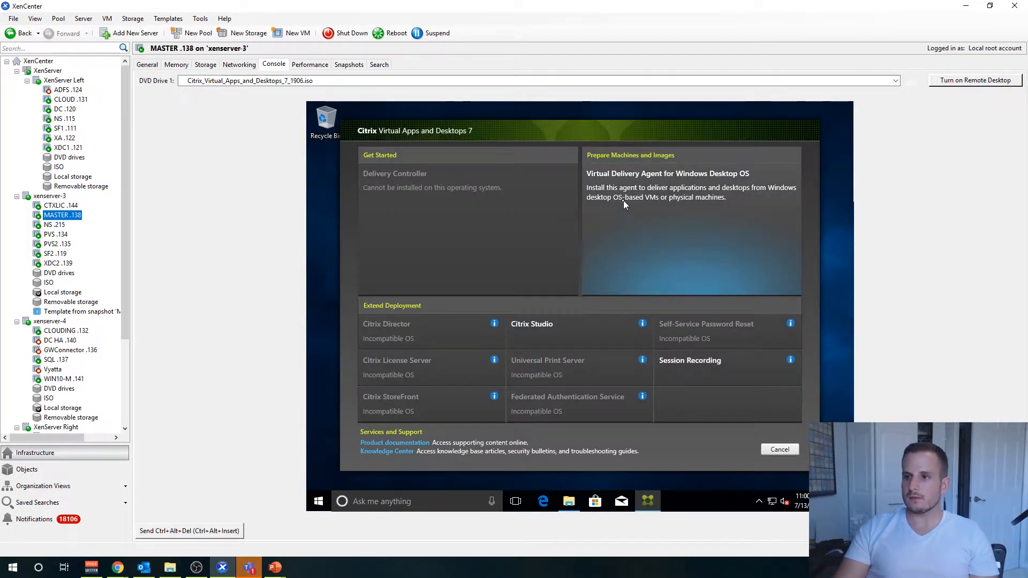
mouse_move(641, 221)
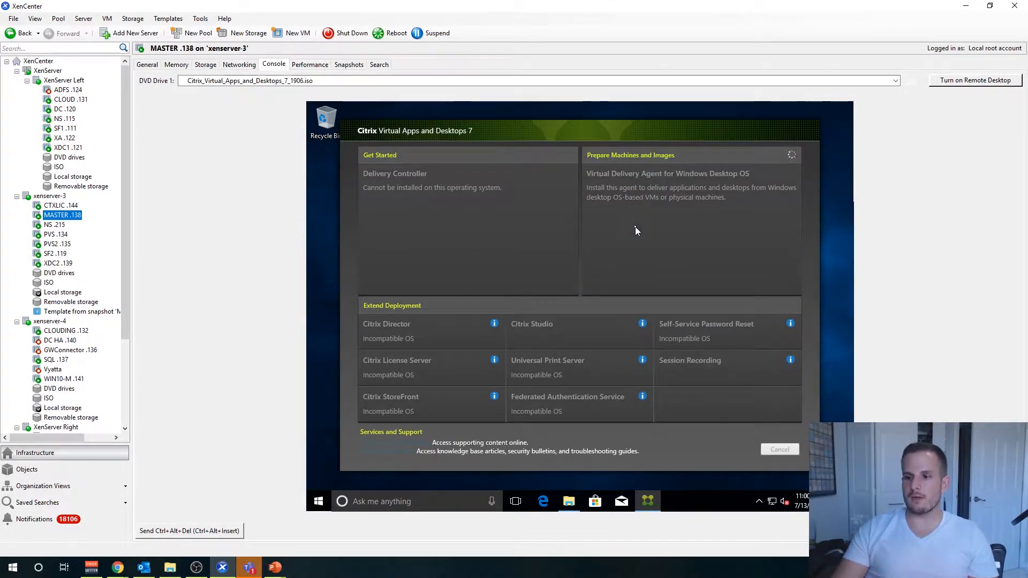
mouse_move(574, 356)
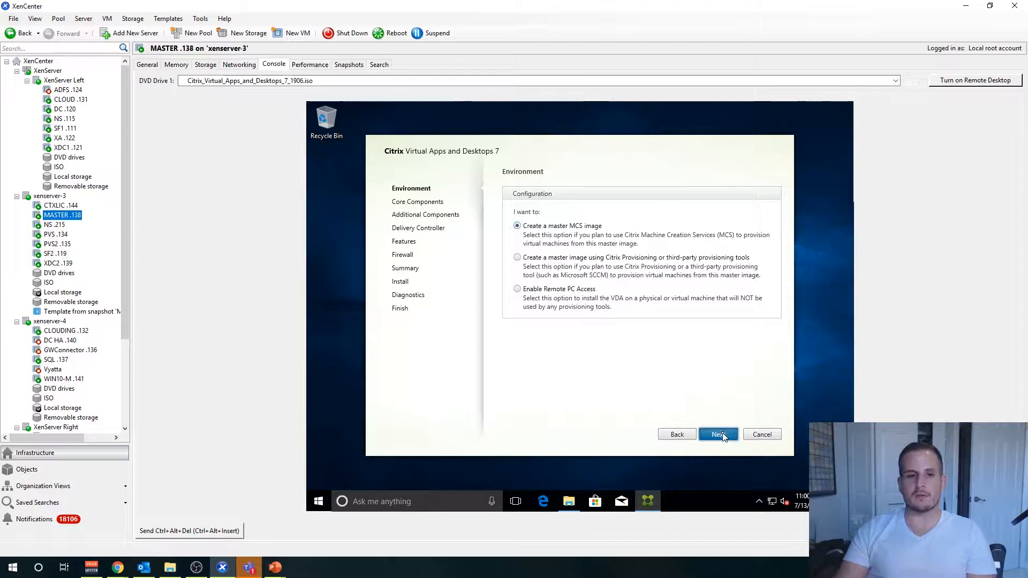
left_click(718, 435)
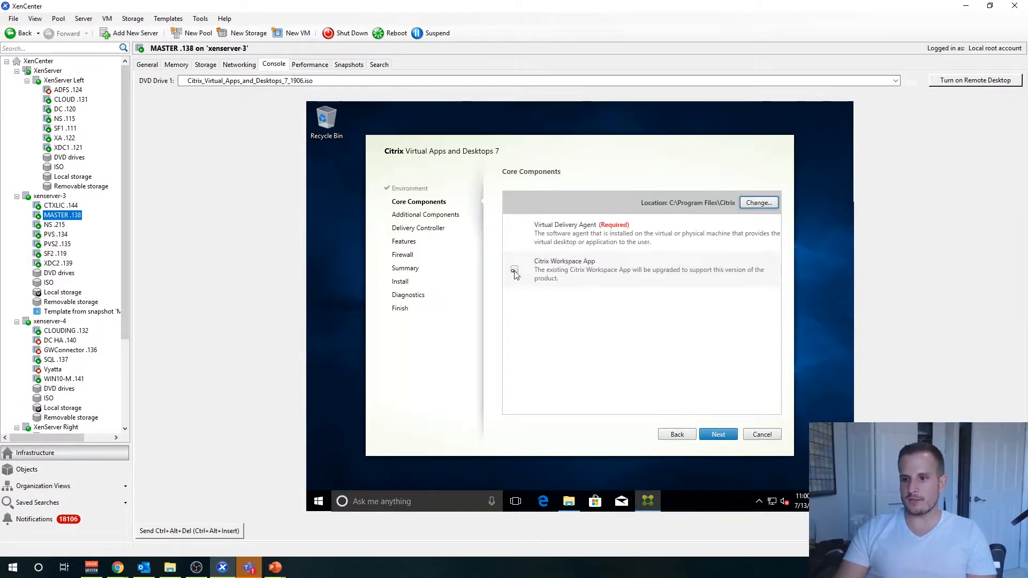
left_click(718, 435)
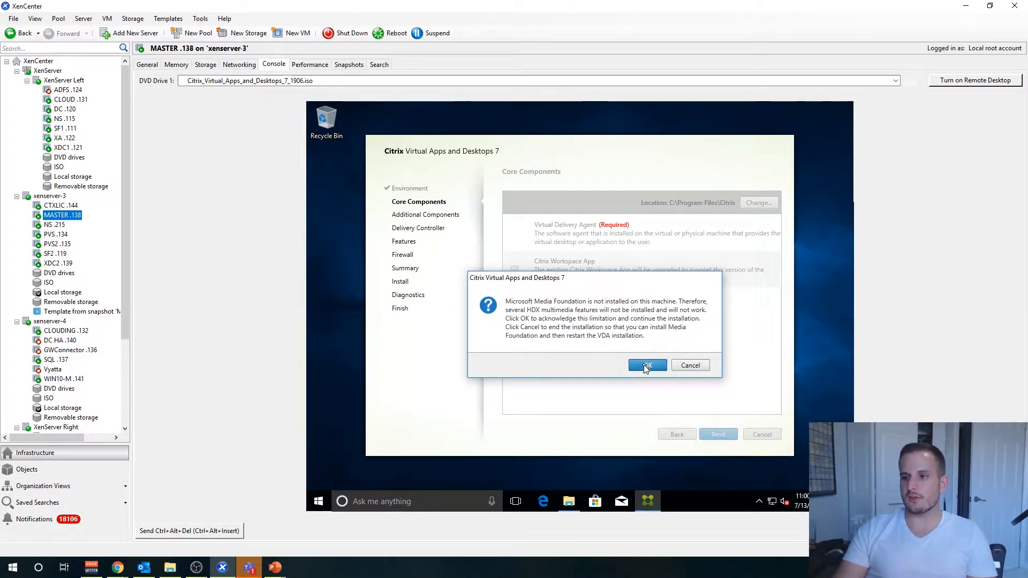
Acknowledge the Media Foundation warning, keep default components, and add ryan-citrix.ryan.local and ryan-ctx.ryan.local controllers
left_click(647, 365)
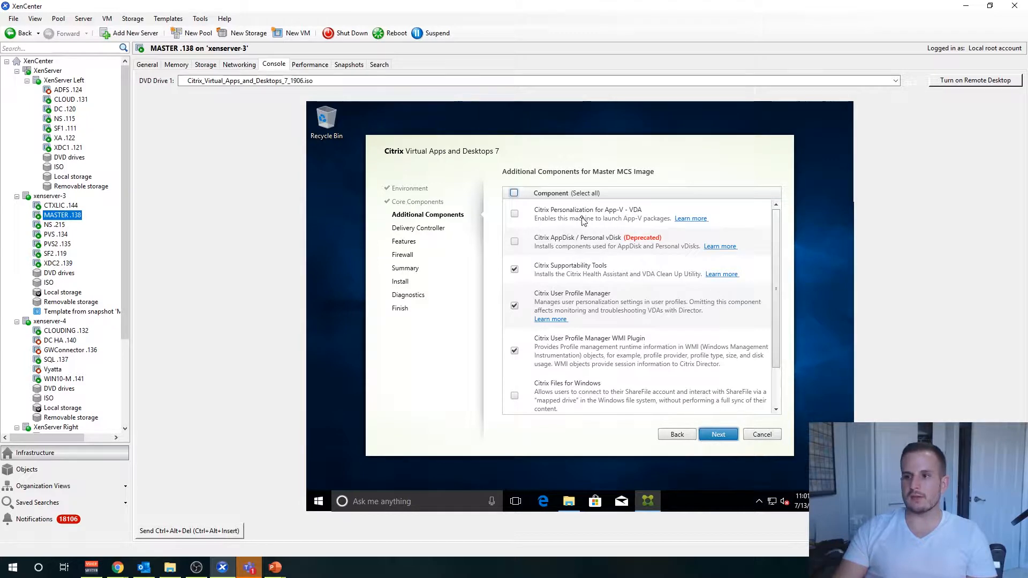
scroll("down", 3)
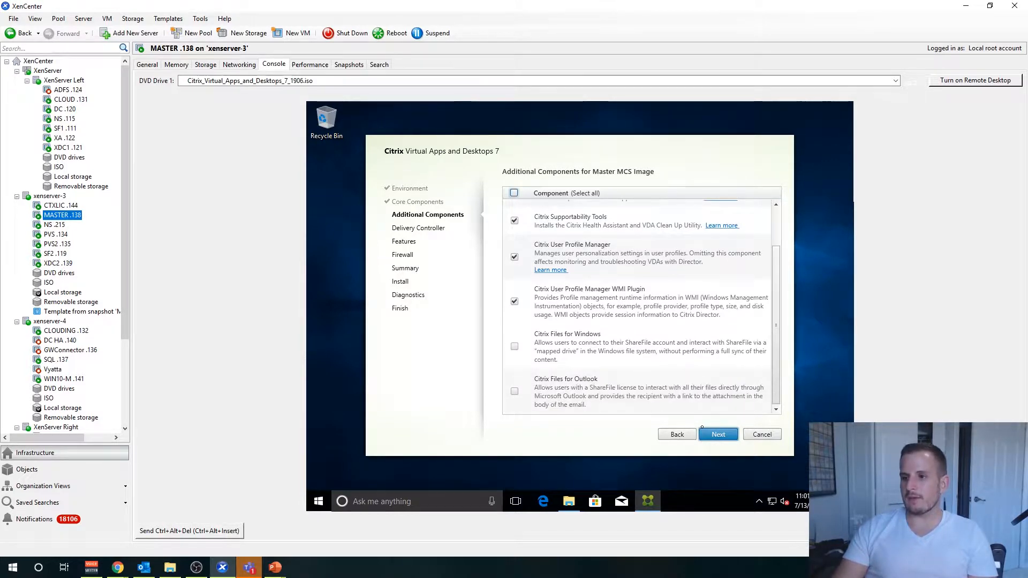
left_click(718, 434)
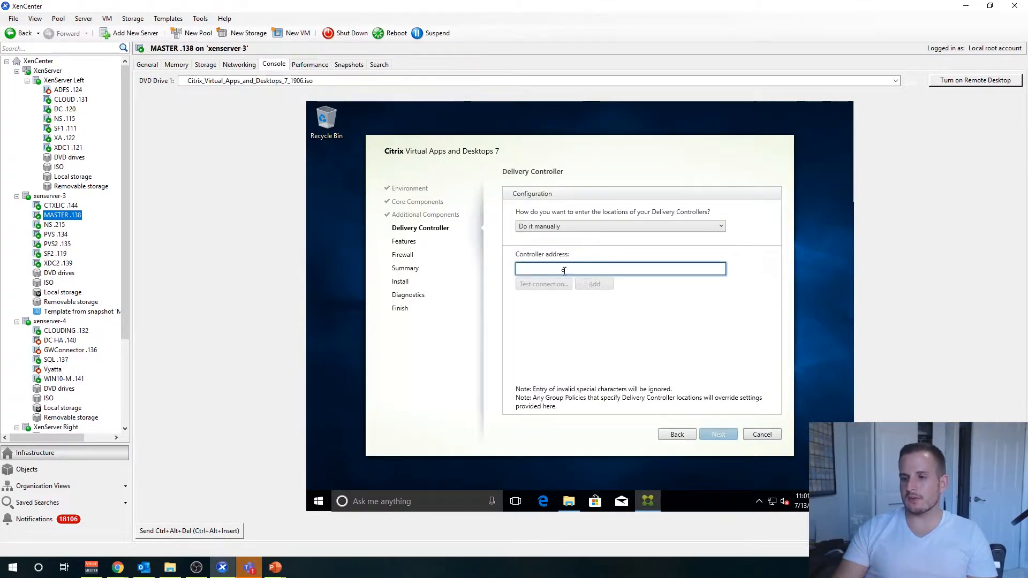
type("ryan-citrix.ryan.local")
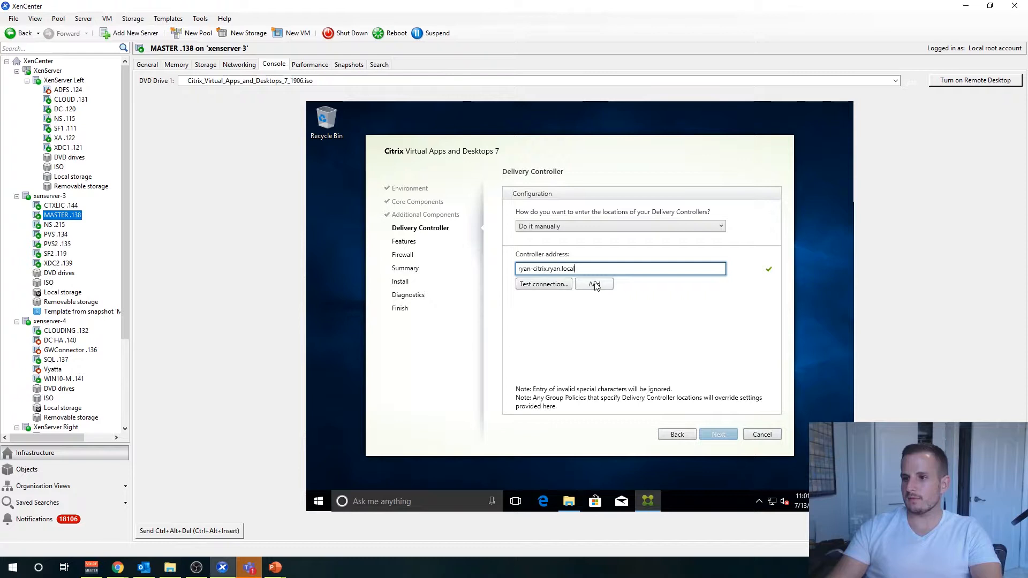
left_click(593, 284)
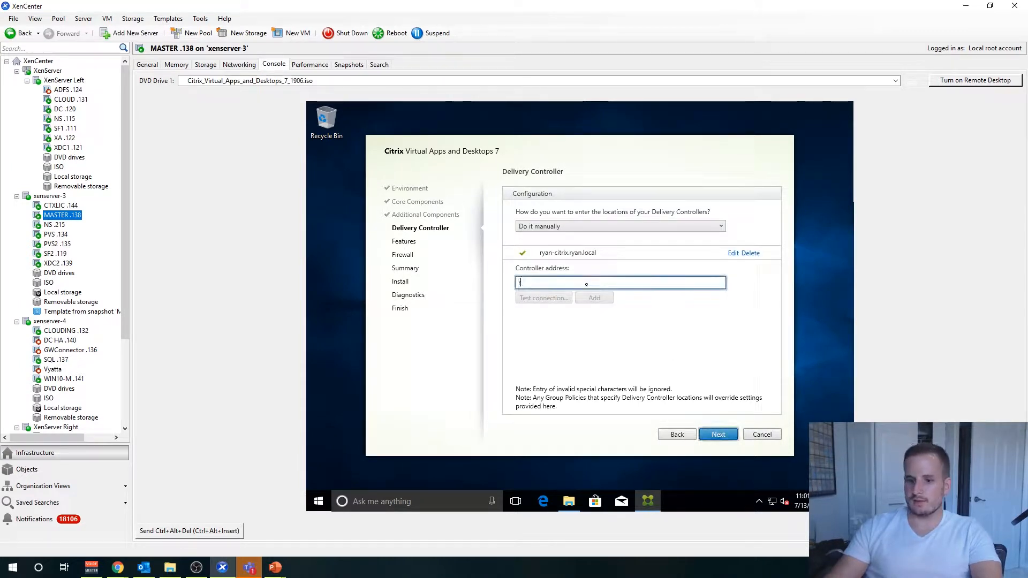
type("yan-ctx.ryan.local")
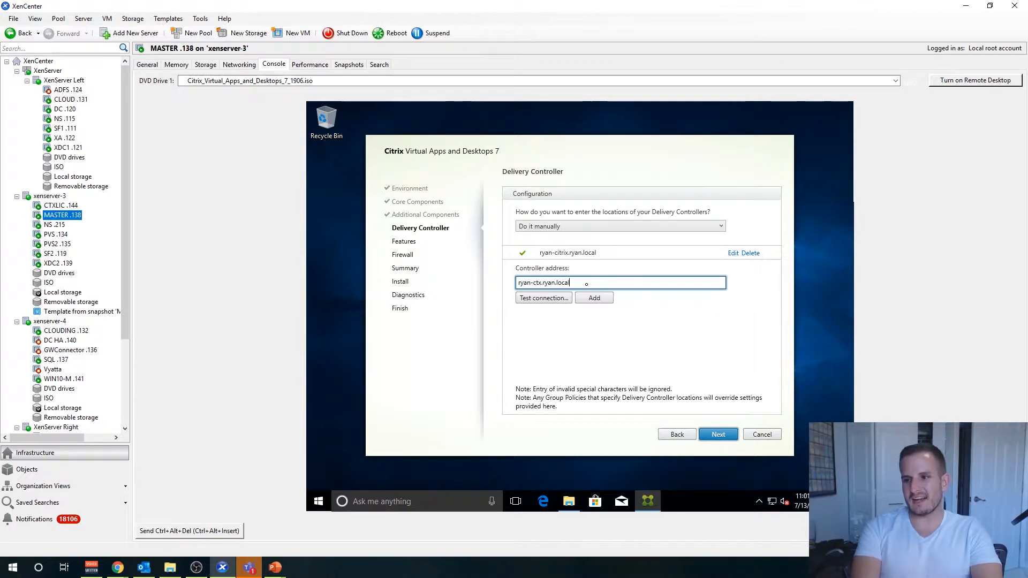
left_click(594, 297)
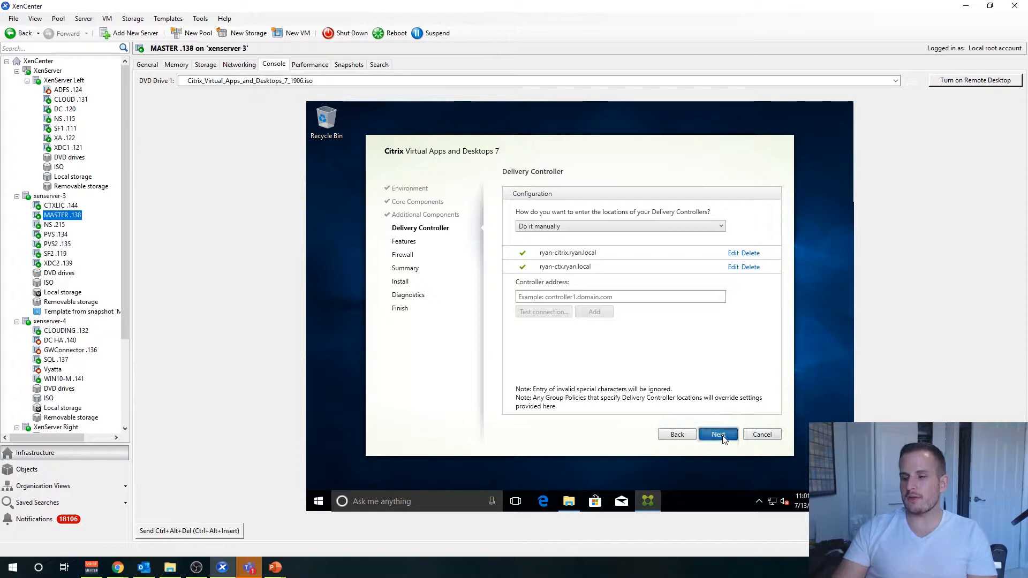
Keep default features and automatic firewall rules, start the install, and switch to XA .122
left_click(718, 435)
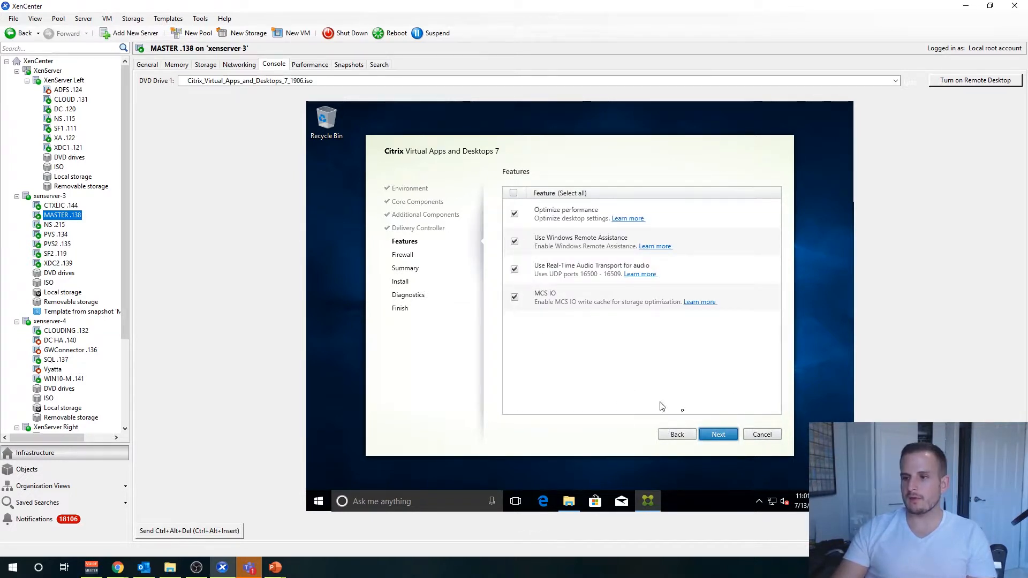
left_click(718, 435)
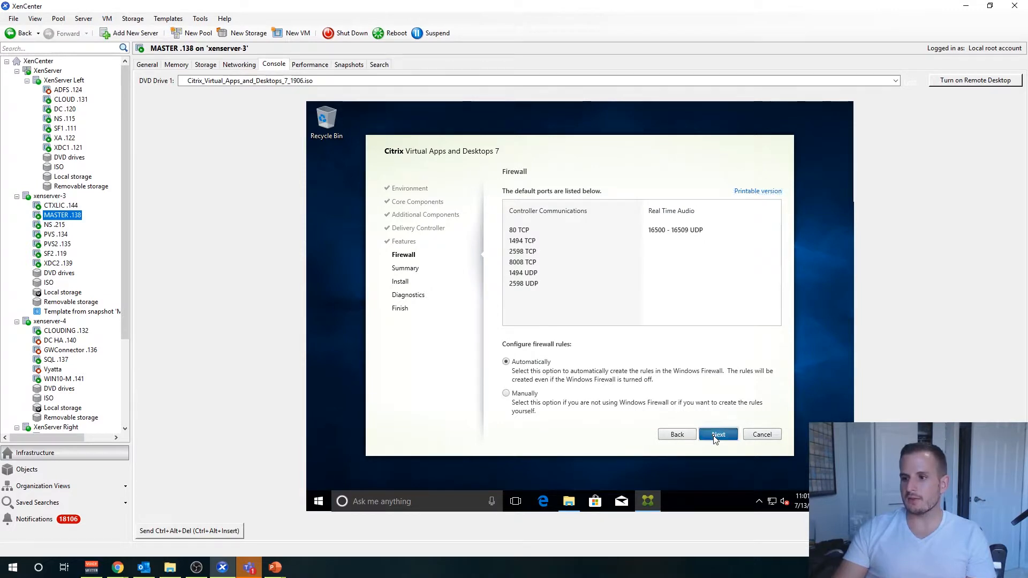
left_click(717, 434)
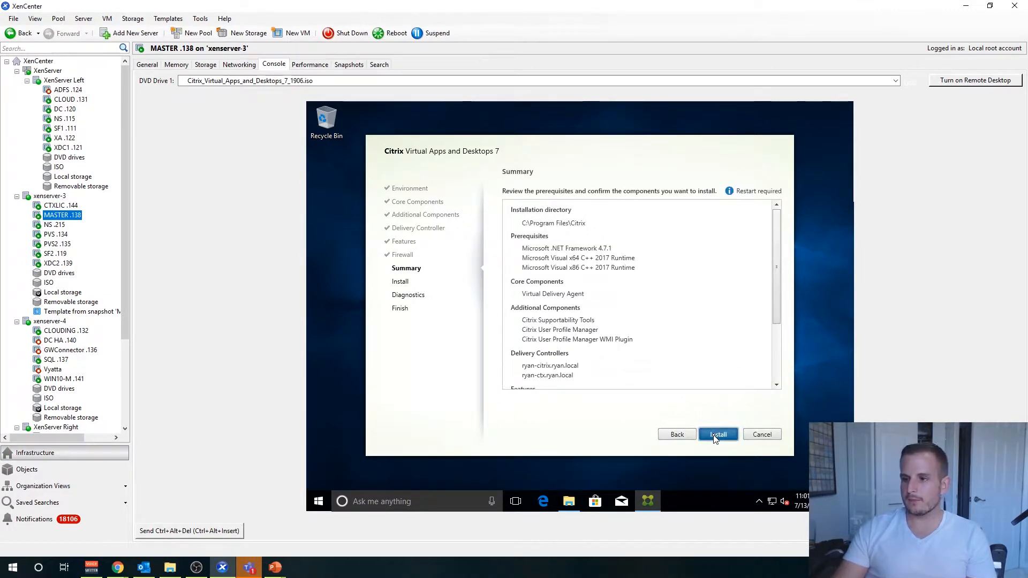
left_click(718, 435)
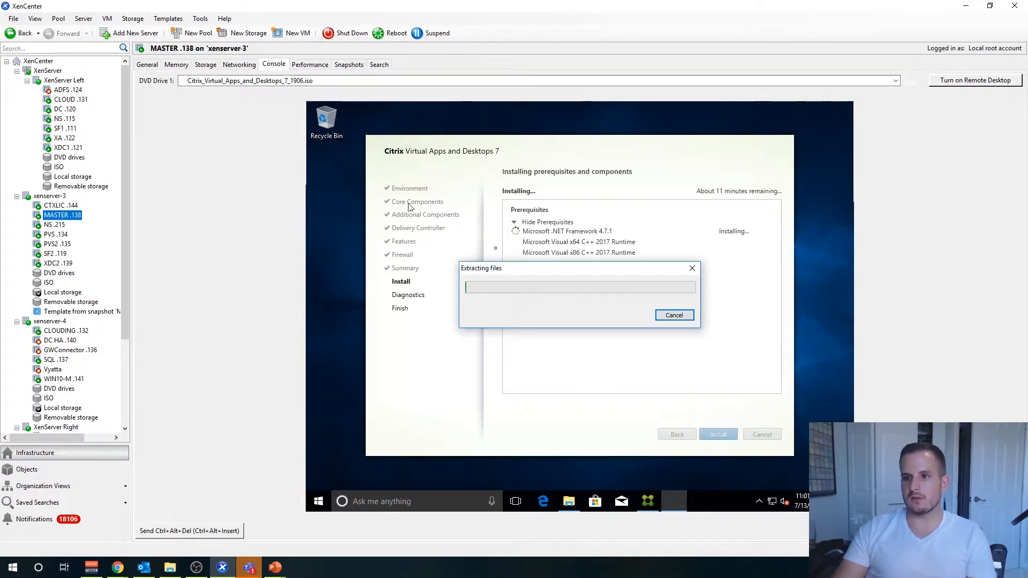
mouse_move(342, 244)
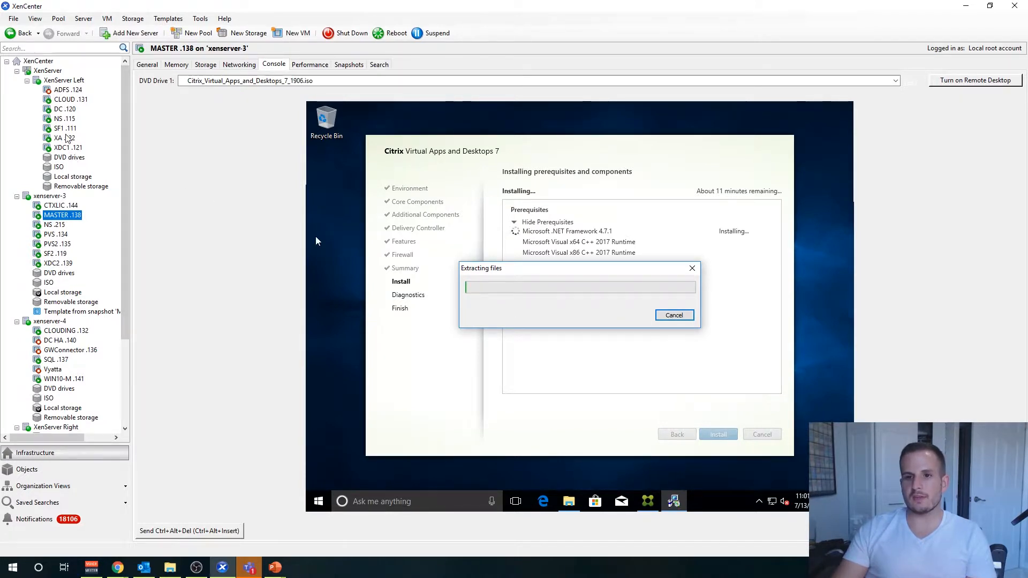
left_click(56, 138)
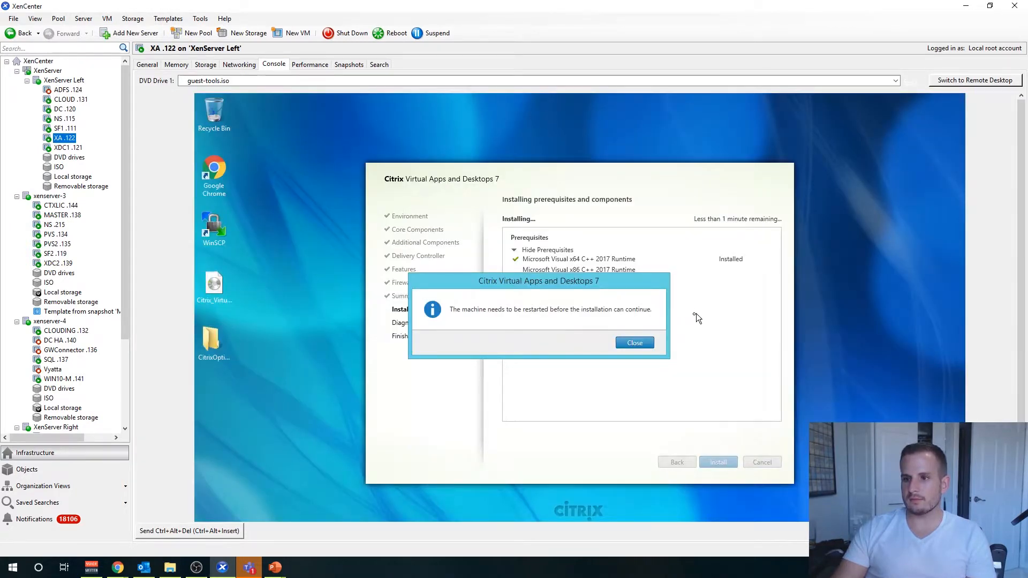
Dismiss the restart-required and sign-out notices so XA .122 reboots
left_click(634, 343)
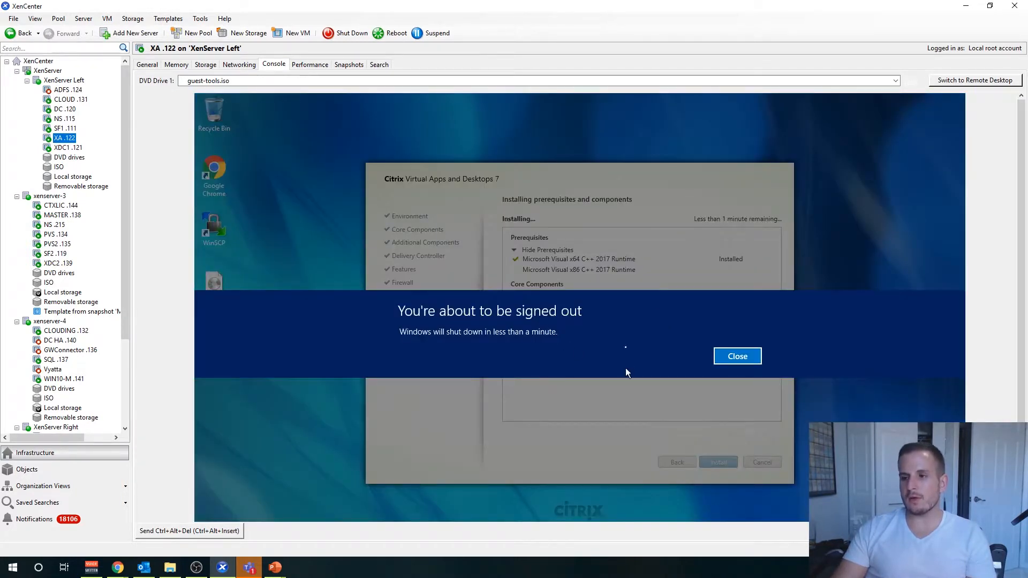
left_click(736, 356)
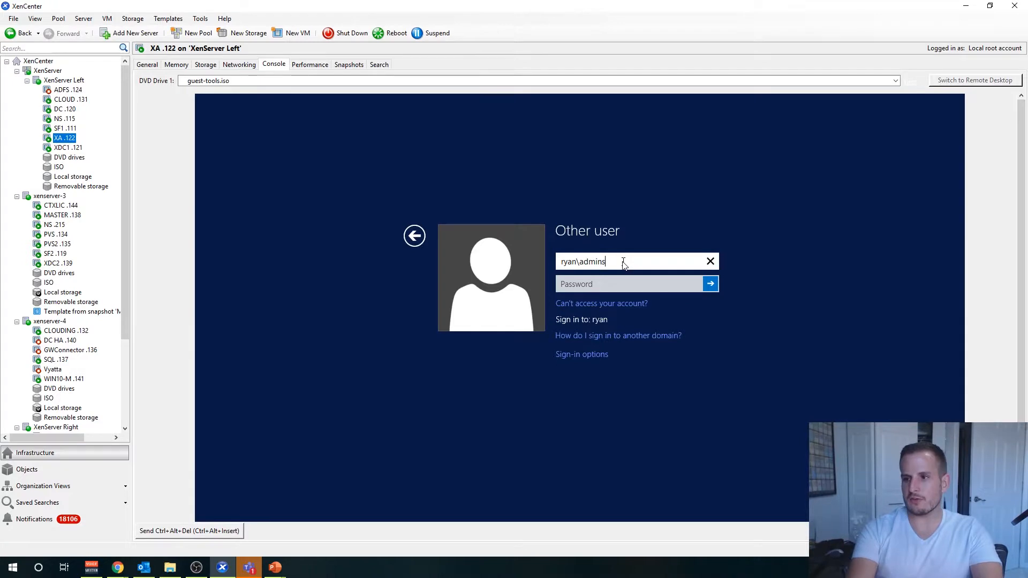
Enter the domain administrator credentials on XA .122 and submit the sign-in
type("tto")
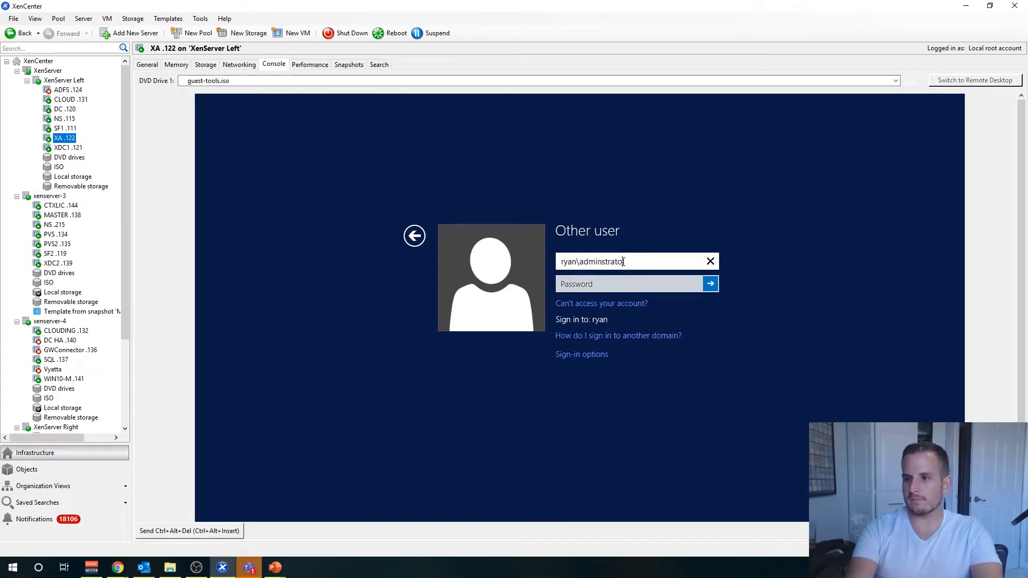
type("password")
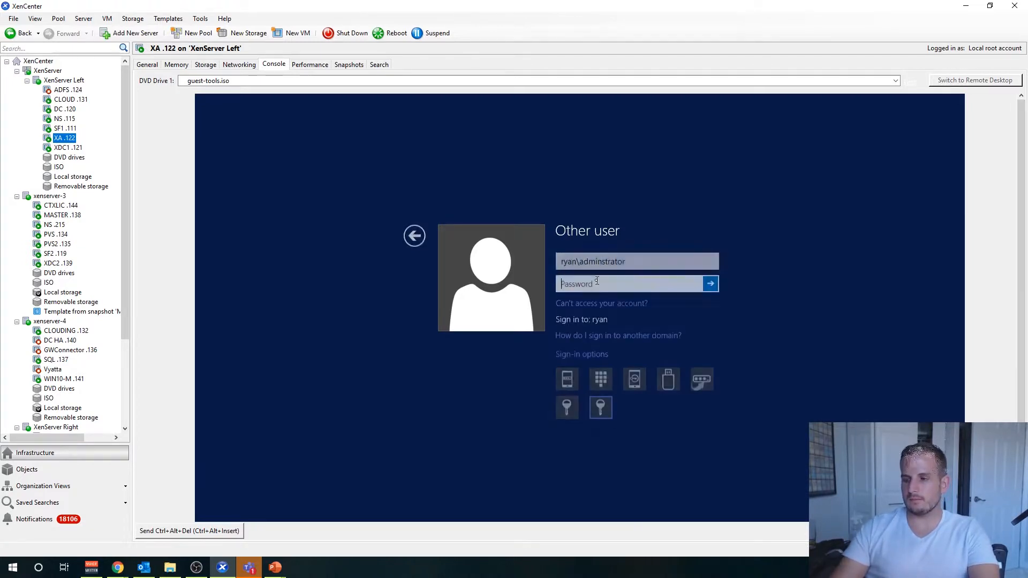
type("••")
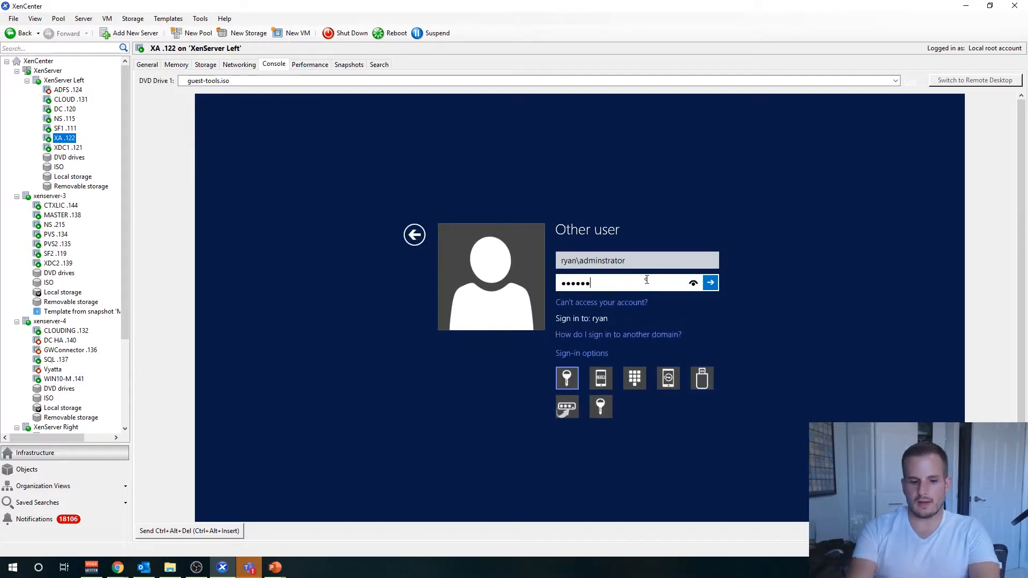
left_click(711, 282)
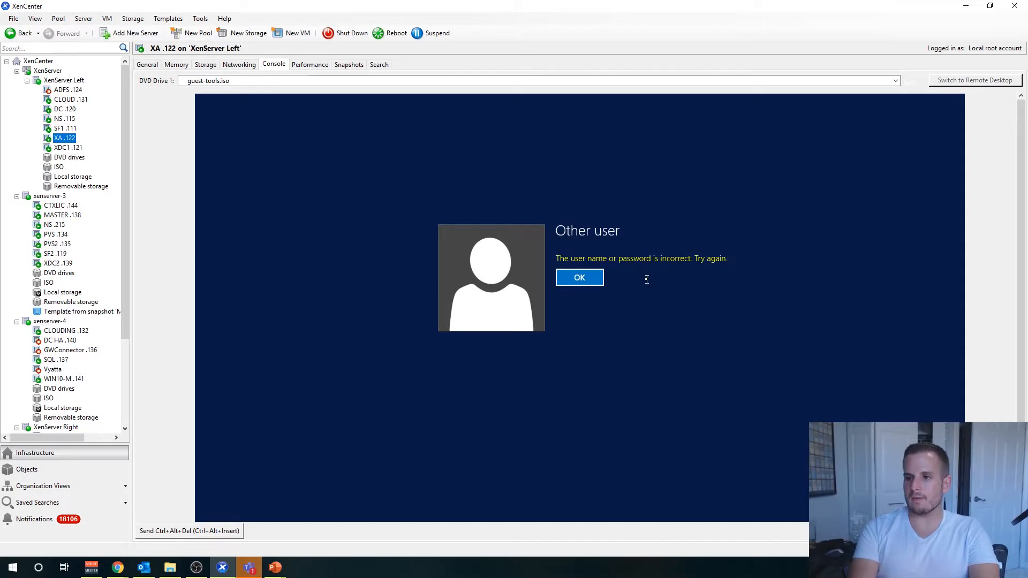
Acknowledge the incorrect-credentials message and correct the misspelled user name to sign in
left_click(579, 277)
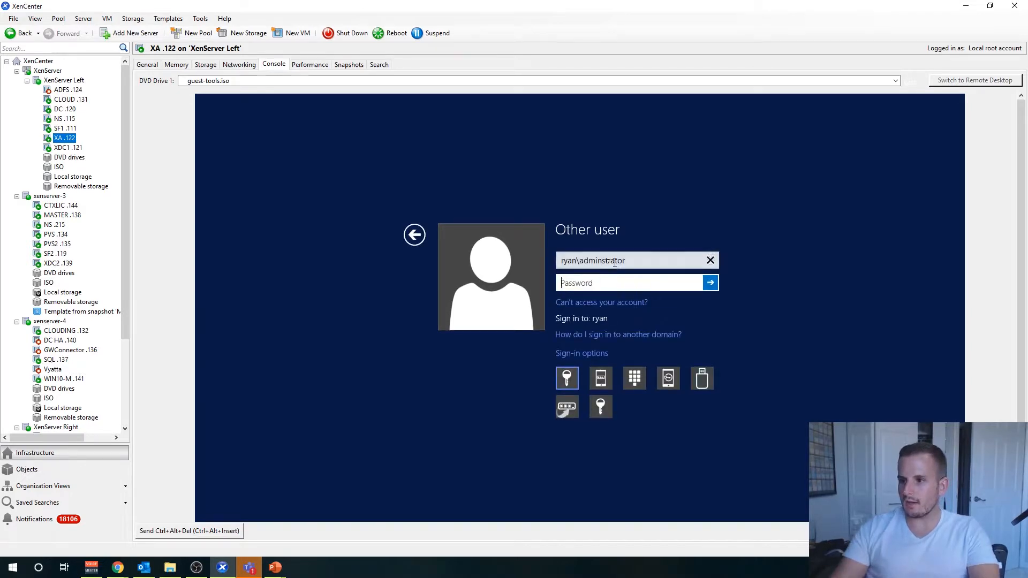
left_click(630, 283)
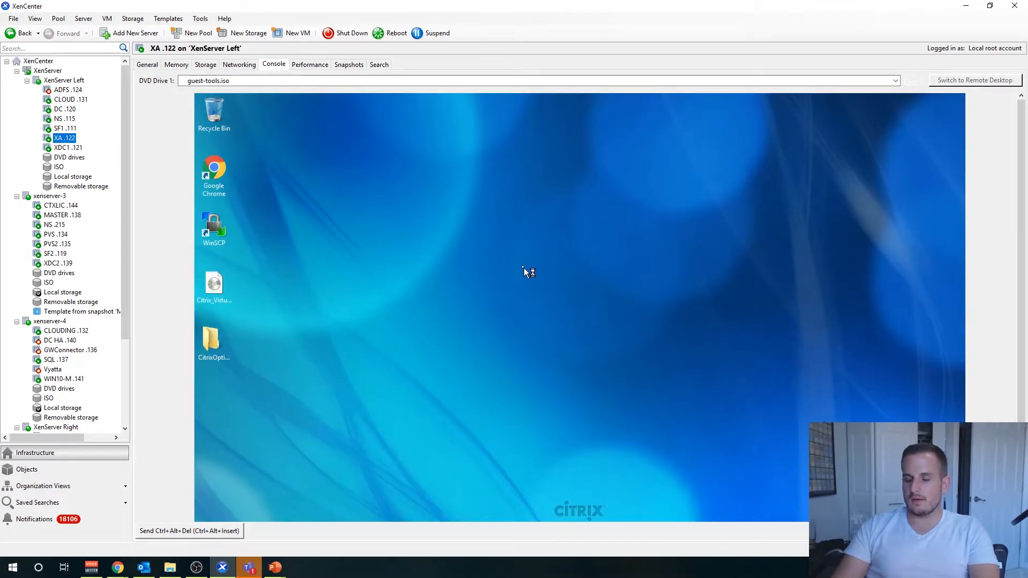
mouse_move(475, 238)
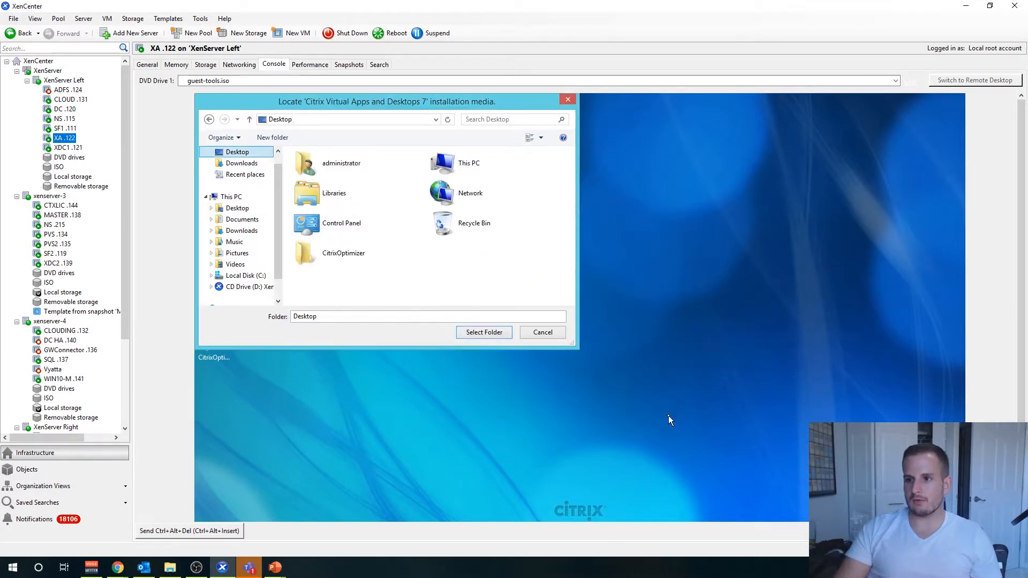
Launch AutoSelect from the CVAD 1906 media on XA .122 and start the Virtual Apps and Desktops install
left_click(542, 332)
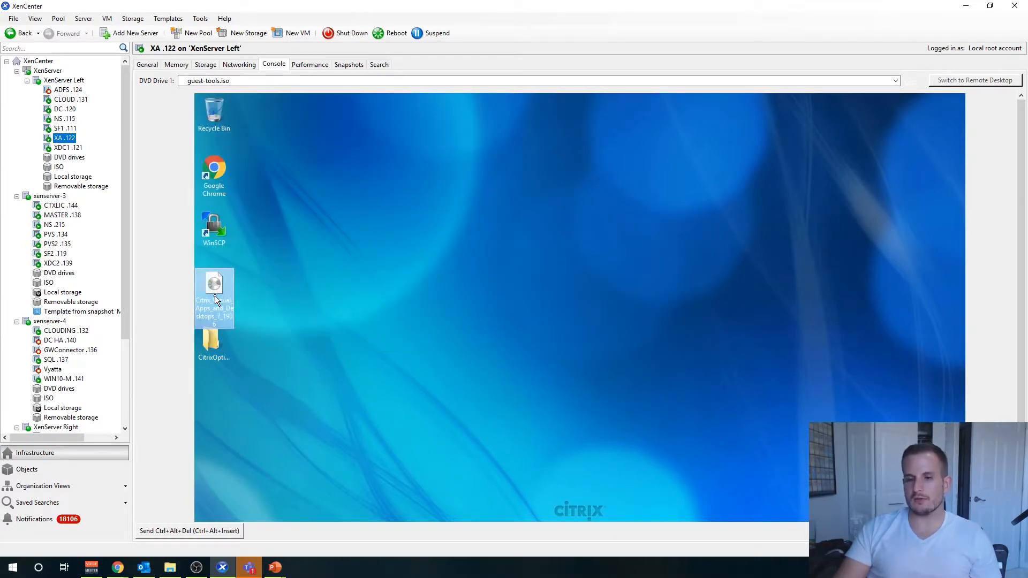
double_click(213, 298)
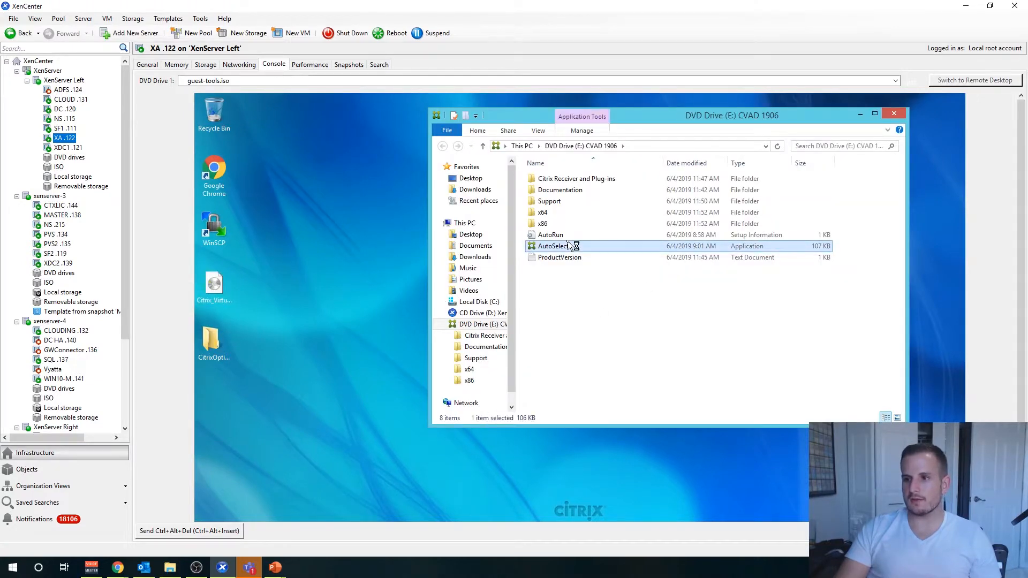
double_click(554, 247)
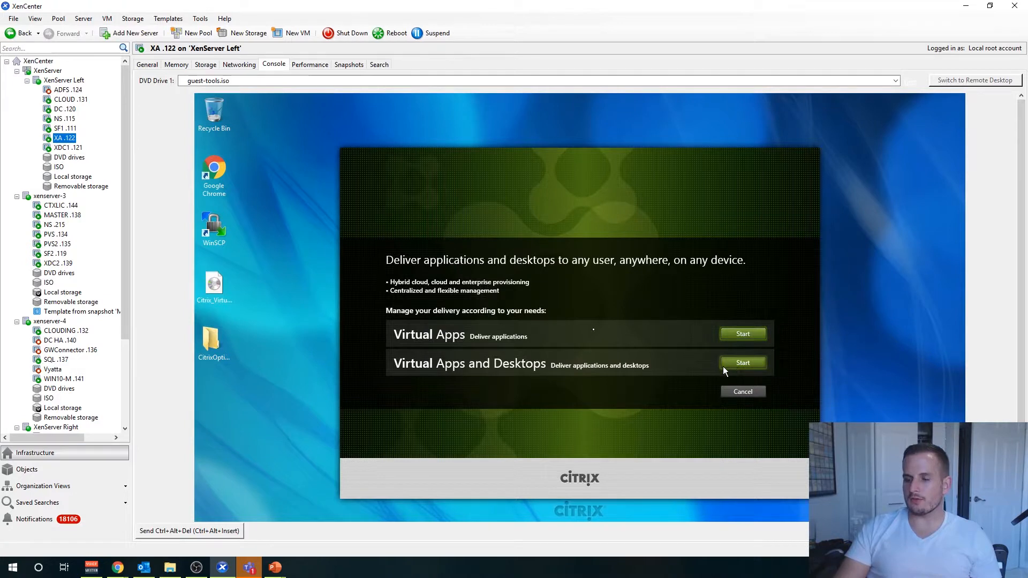
left_click(743, 362)
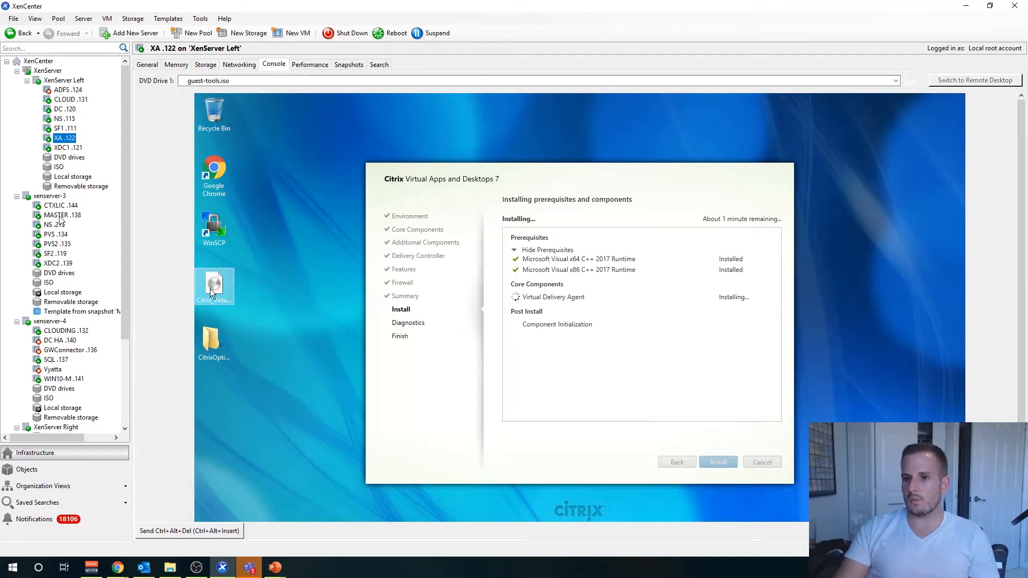
left_click(62, 214)
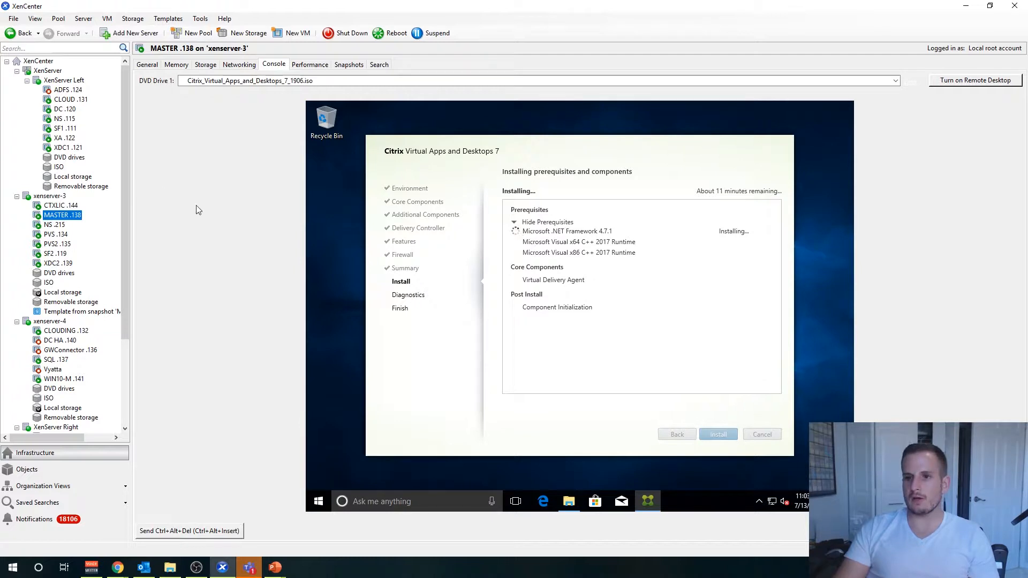
mouse_move(336, 233)
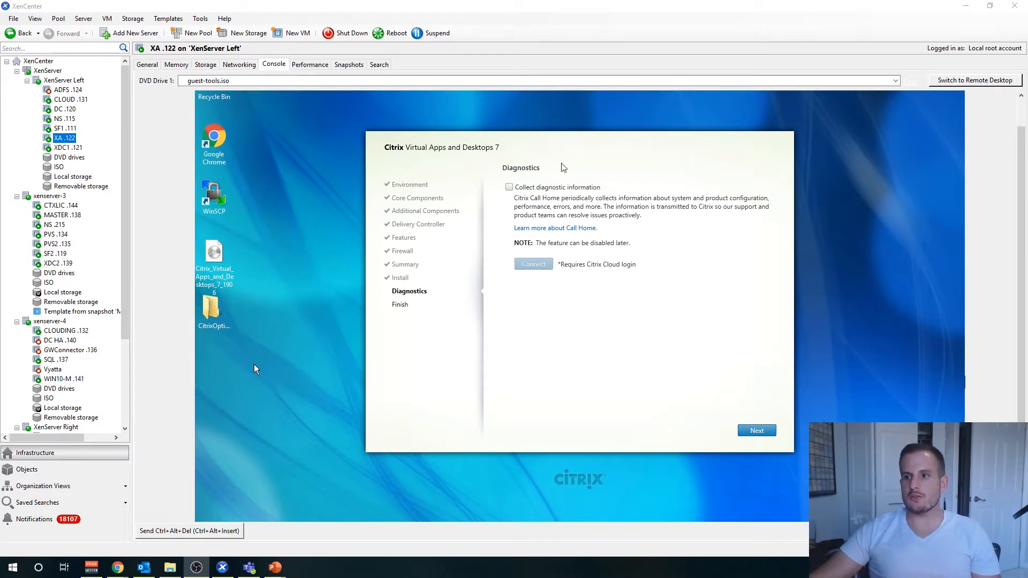
mouse_move(549, 246)
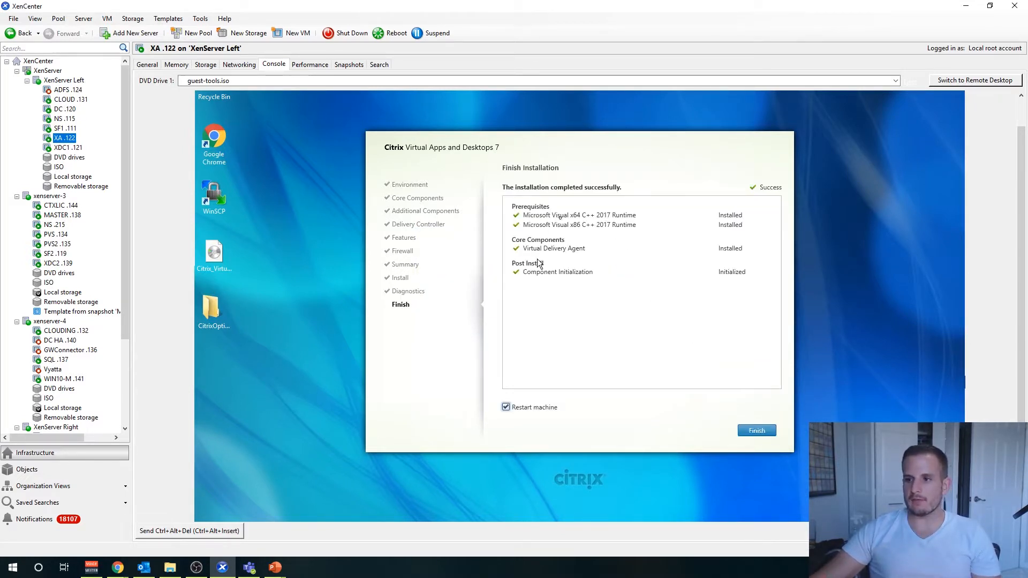
Finish the XA .122 VDA install with Restart machine checked and dismiss the sign-out notice
left_click(756, 430)
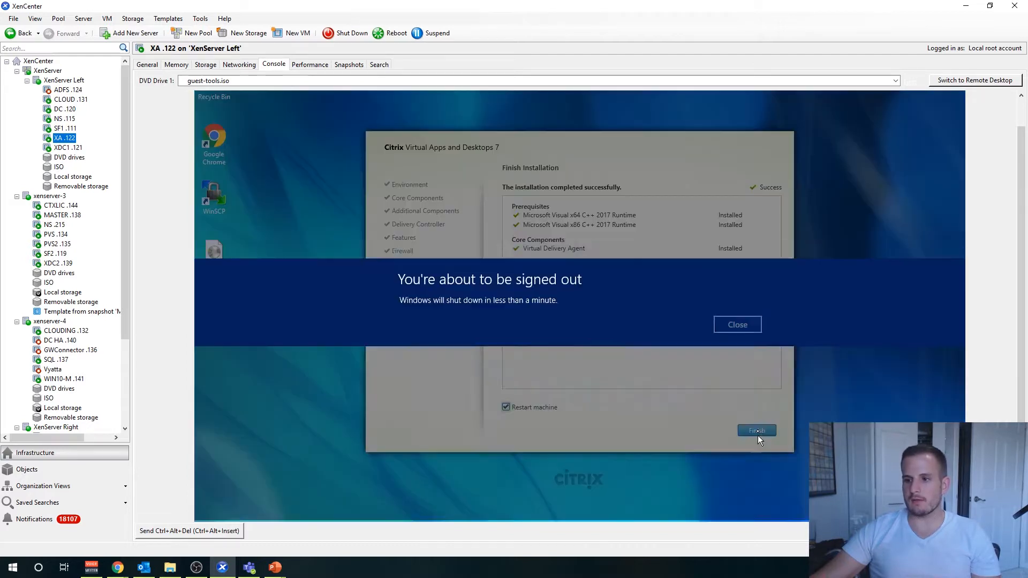
left_click(756, 431)
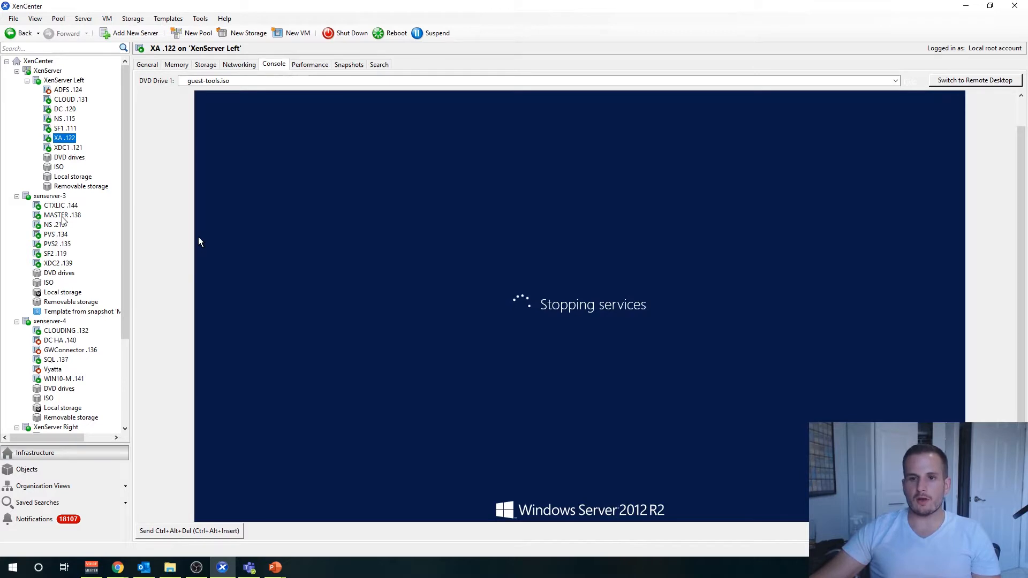
left_click(60, 215)
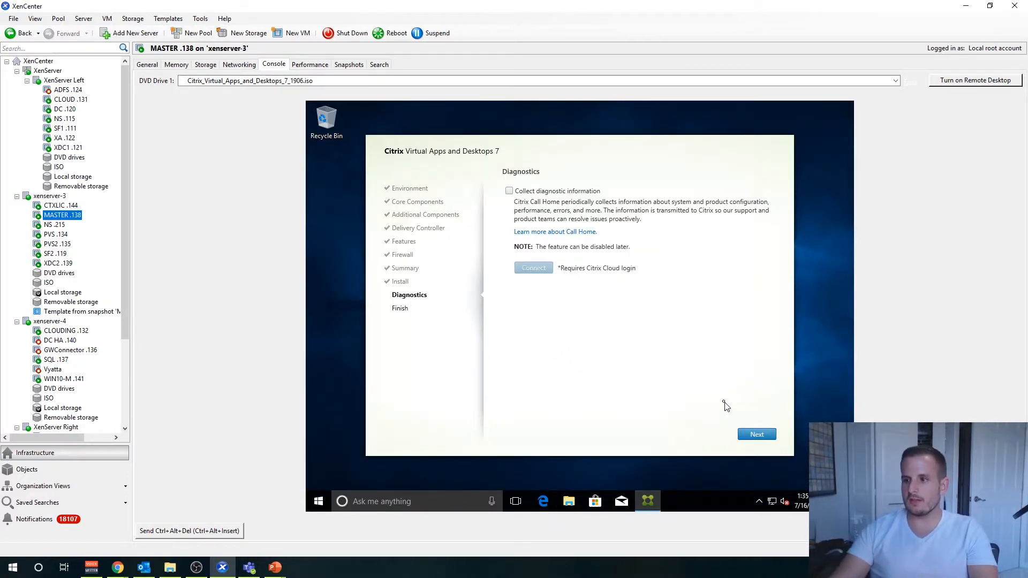
Skip diagnostics on MASTER .138, finish the VDA install with restart, and dismiss the sign-out notice
left_click(756, 435)
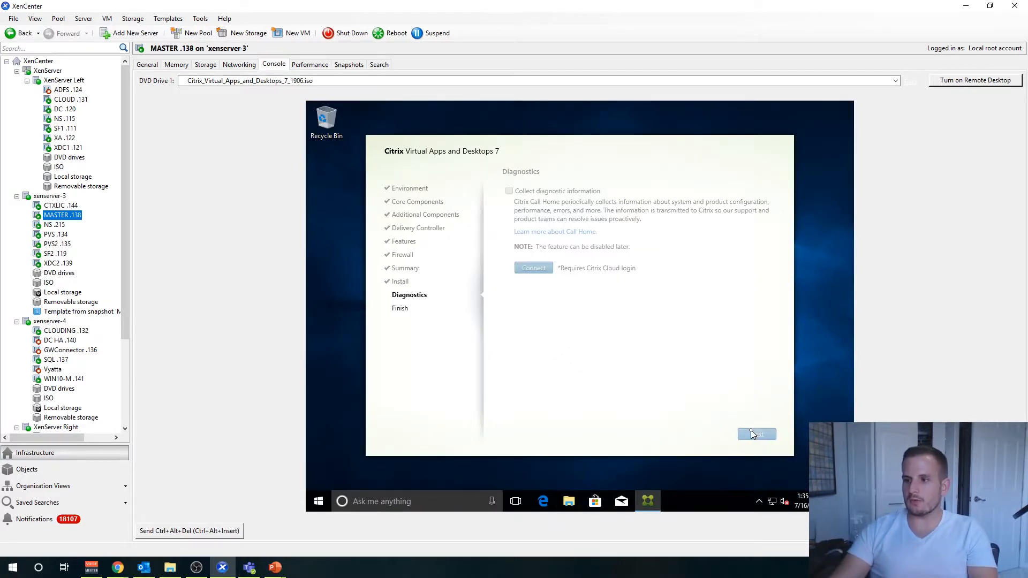
left_click(757, 435)
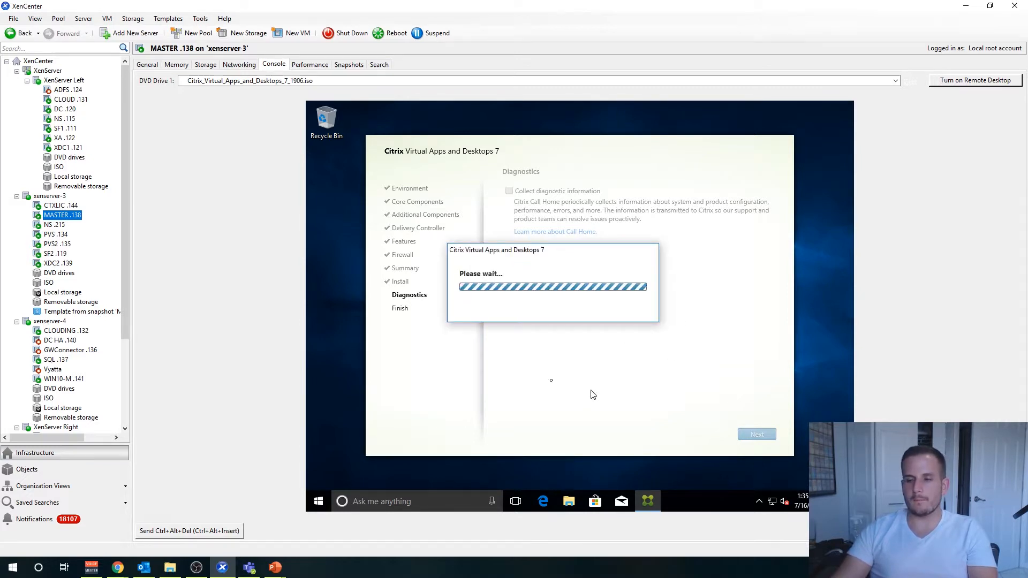
mouse_move(491, 283)
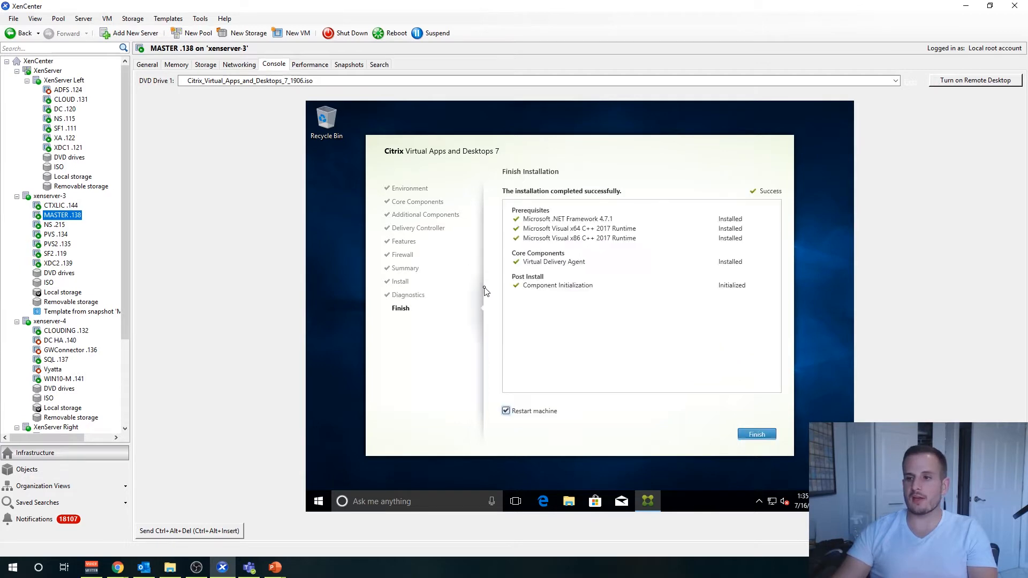
left_click(756, 435)
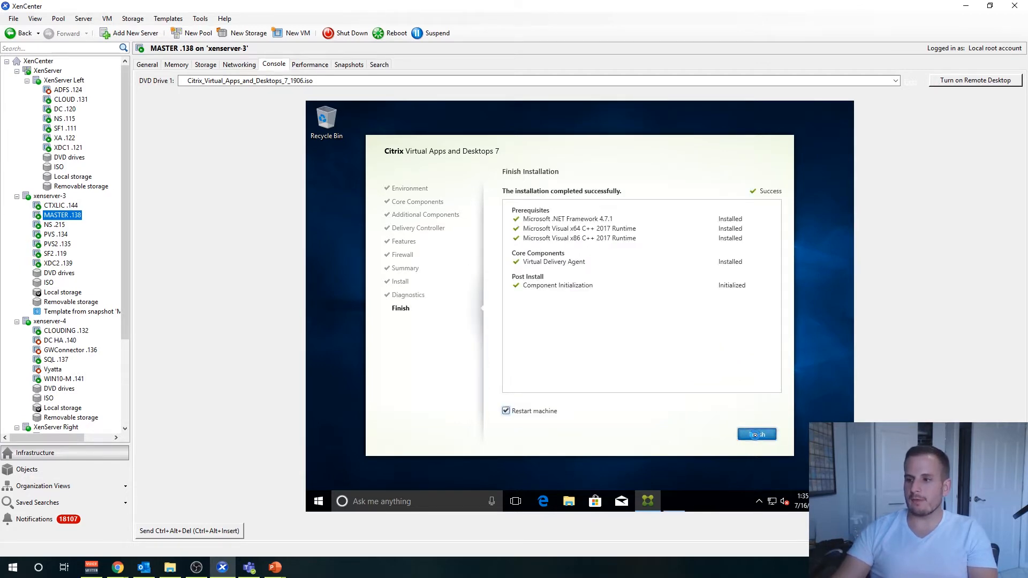
left_click(756, 435)
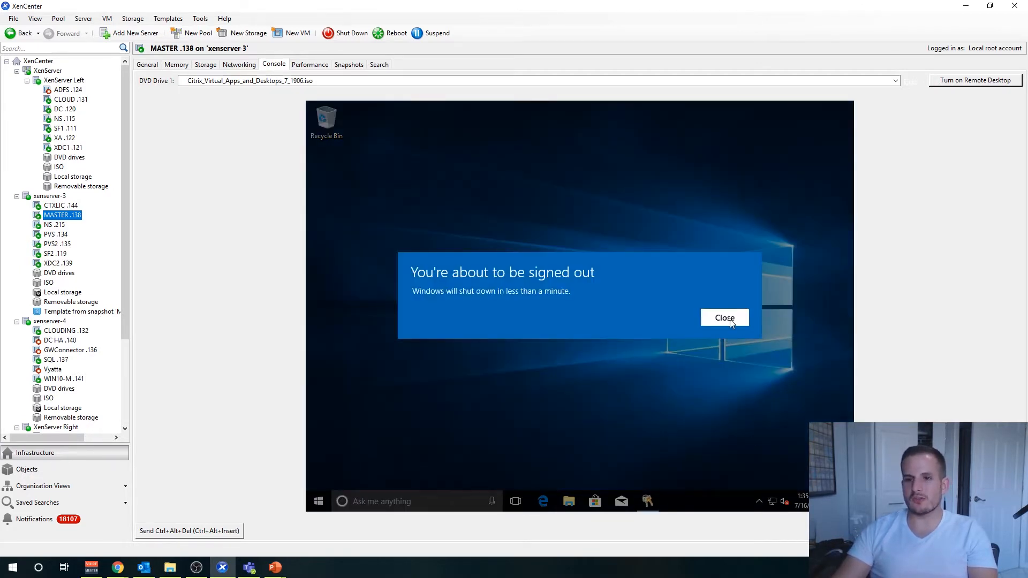
left_click(724, 317)
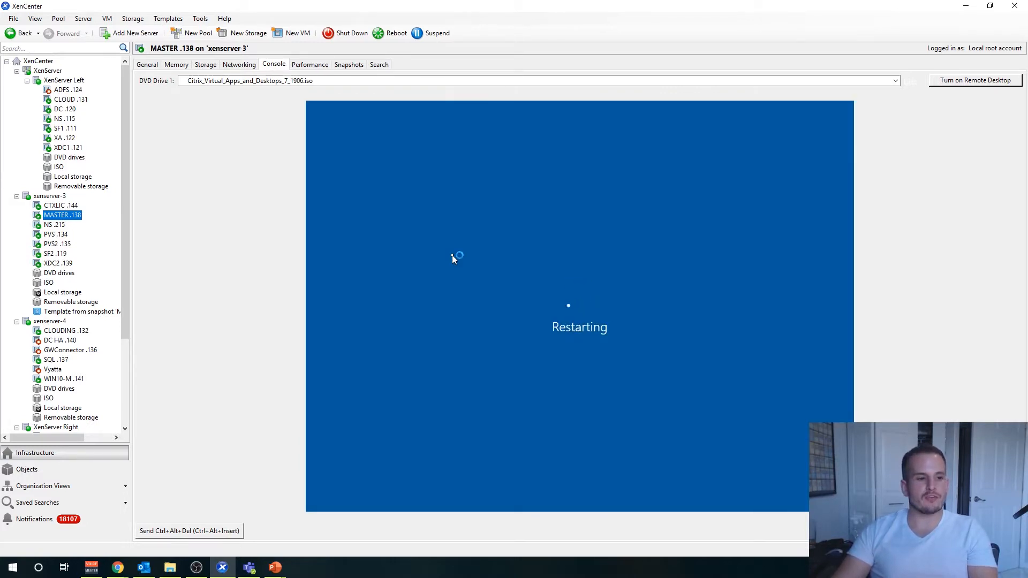
mouse_move(214, 164)
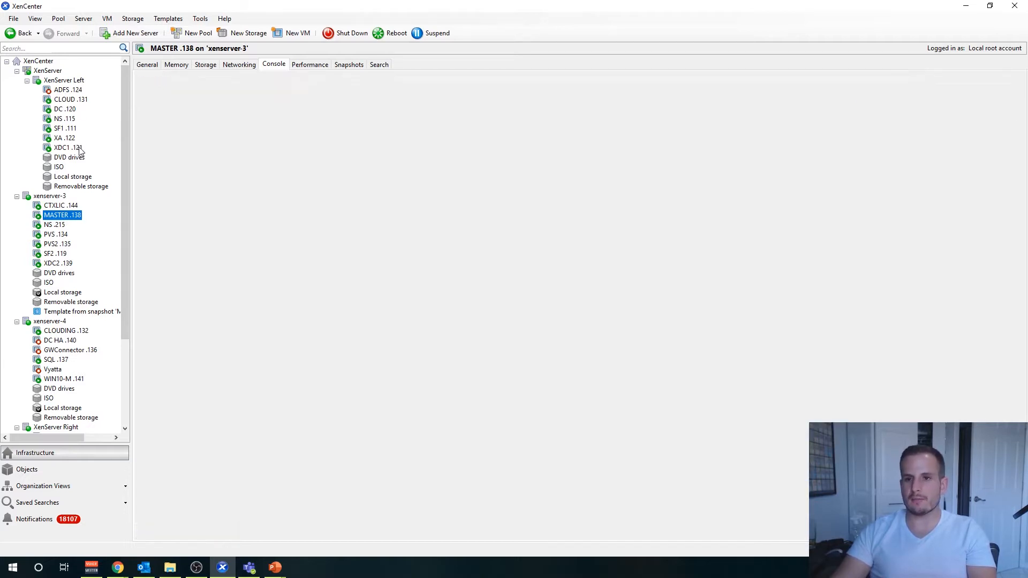
Sign in to the restarted XA .122 console with the ryan\ad domain credentials
left_click(56, 137)
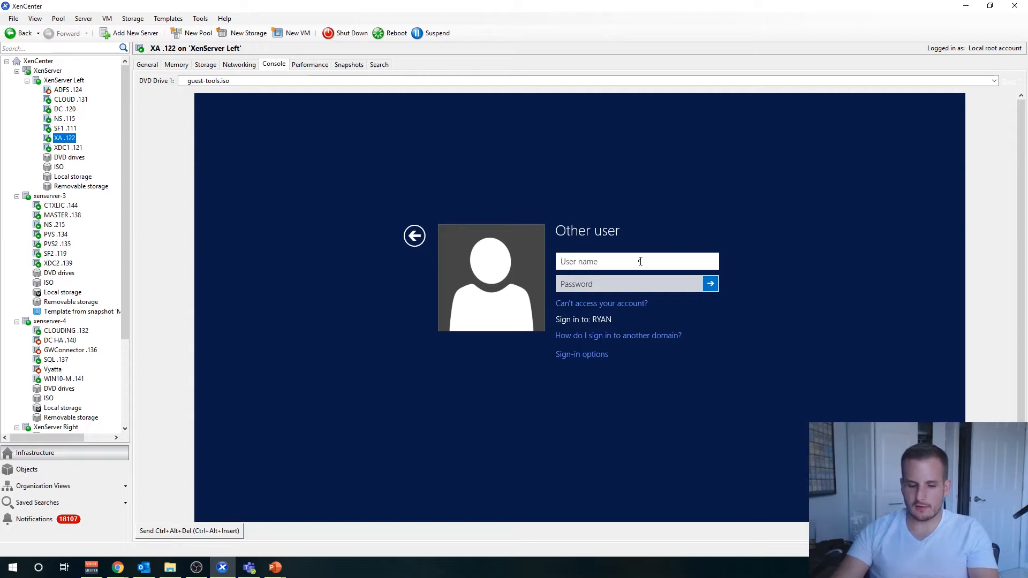
type("ryan\\ad.")
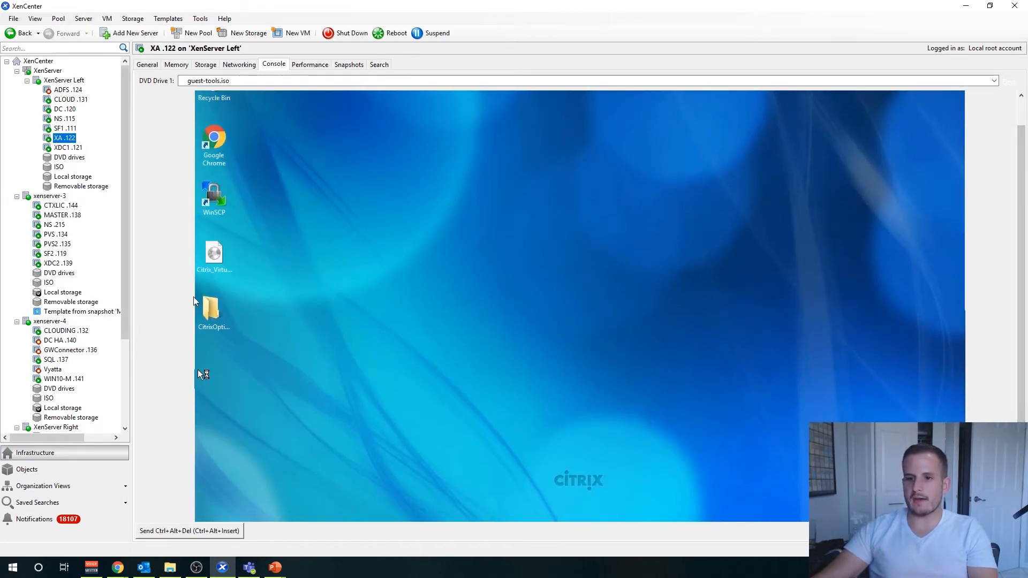
Launch CitrixOptimizer.exe from its desktop folder on XA .122, closing the stopped-working notice
left_click(213, 311)
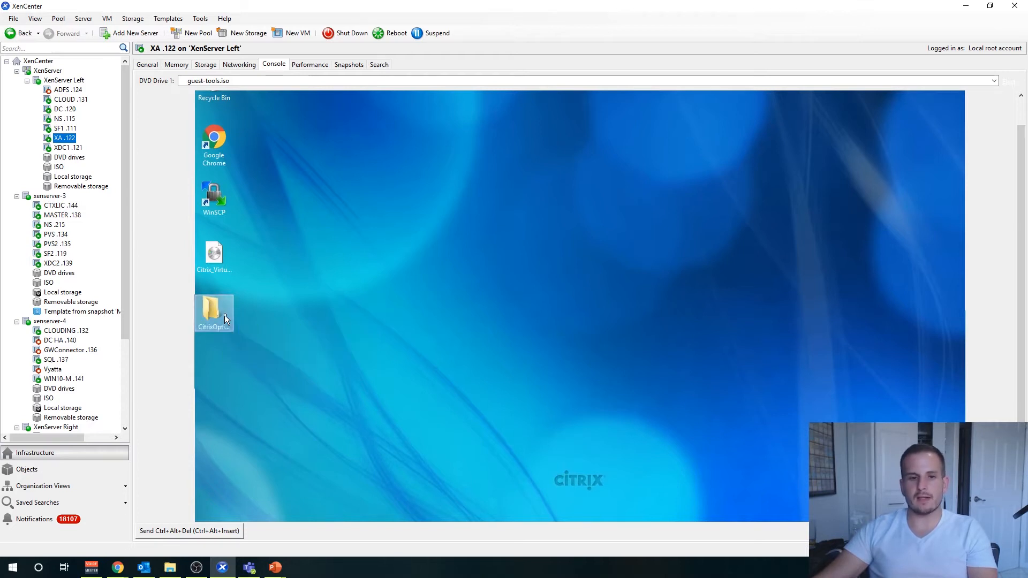
double_click(213, 311)
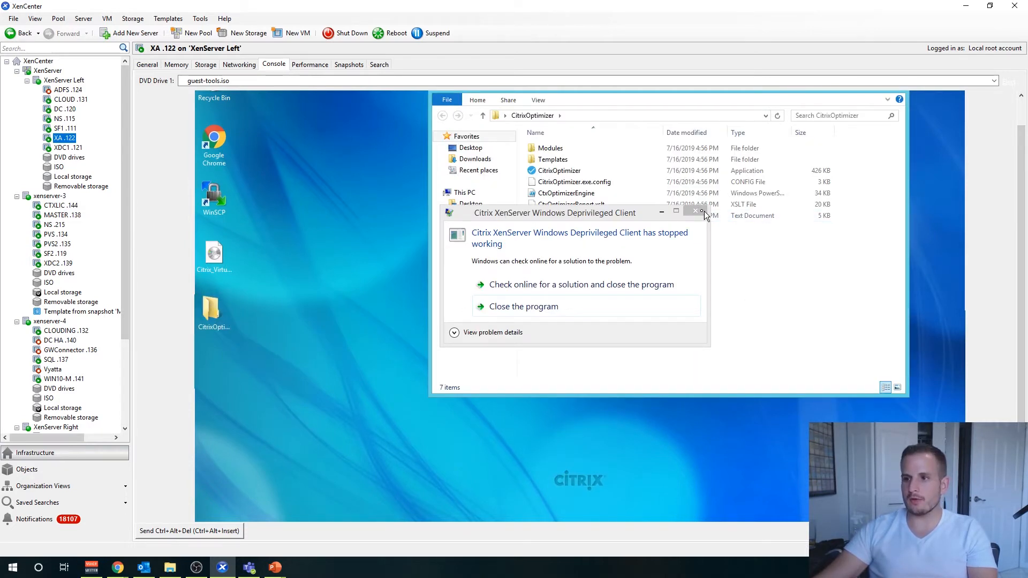
left_click(694, 211)
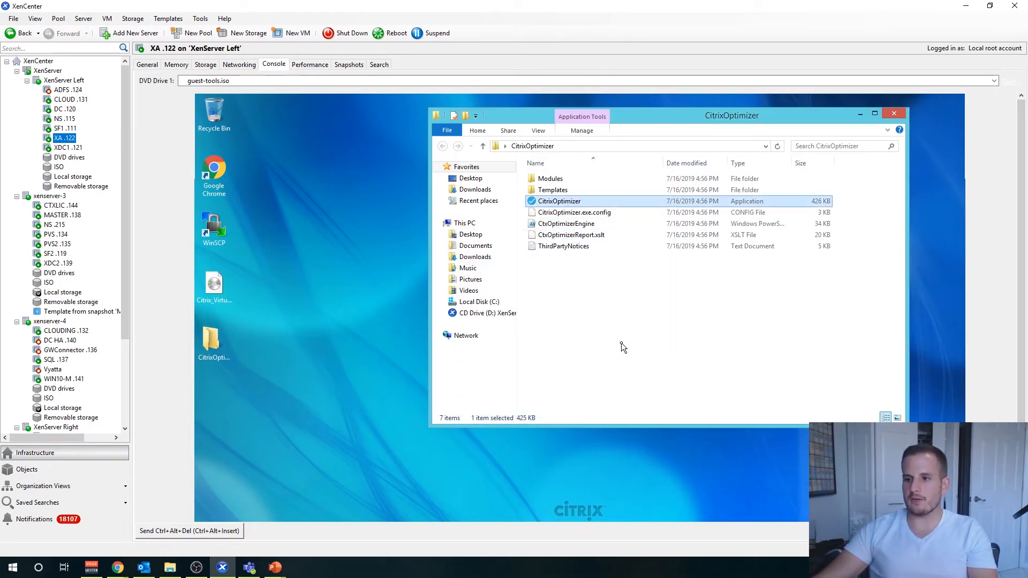
double_click(558, 202)
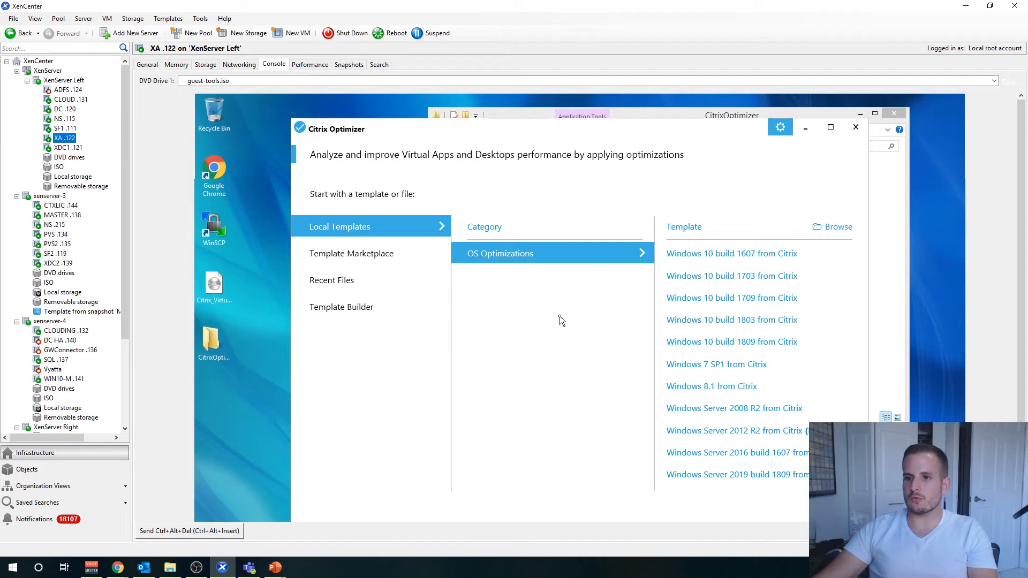
mouse_move(530, 120)
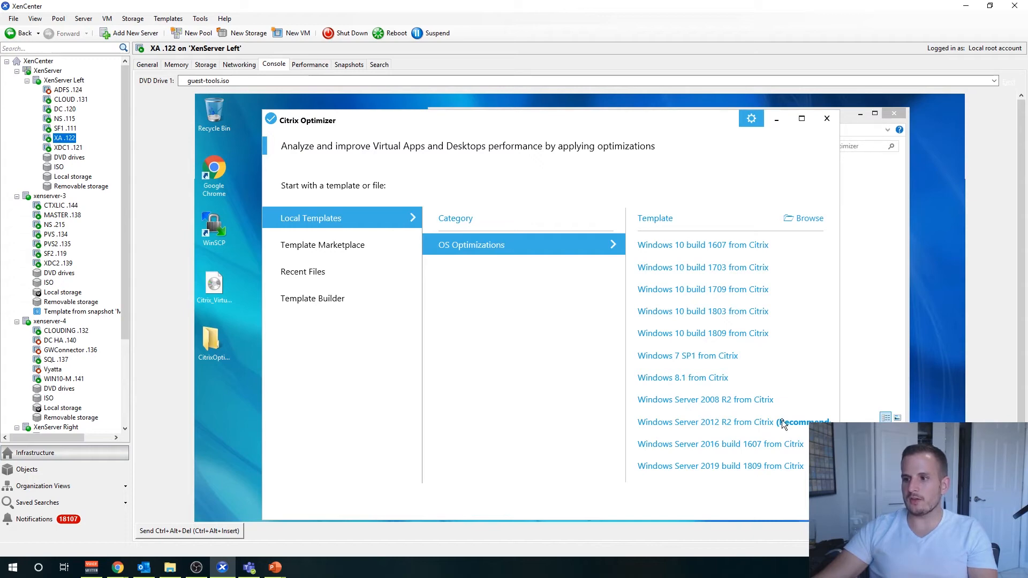
mouse_move(749, 428)
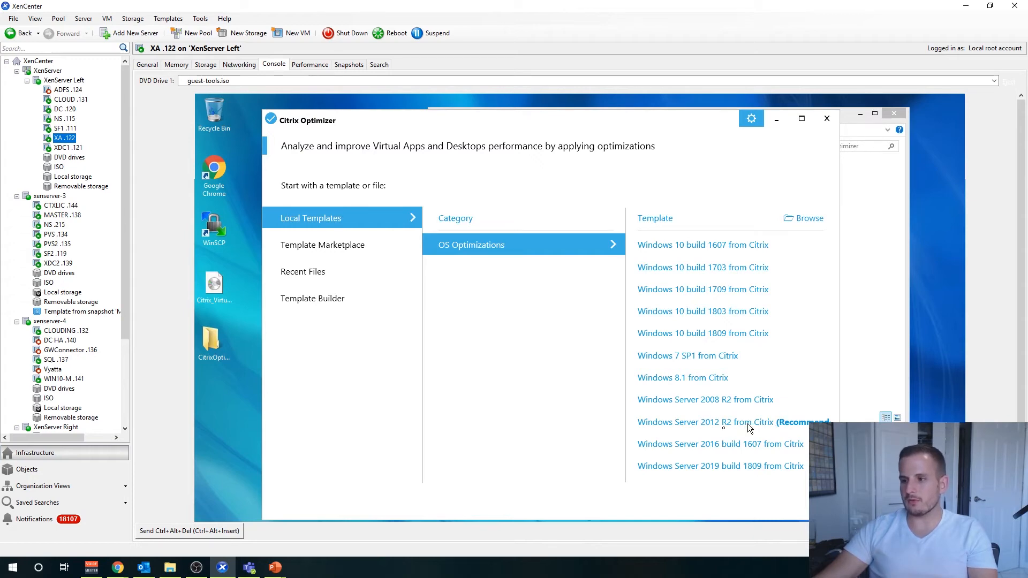
Analyze XA .122 against the Windows Server 2012 R2 template and apply its optimizations
left_click(706, 422)
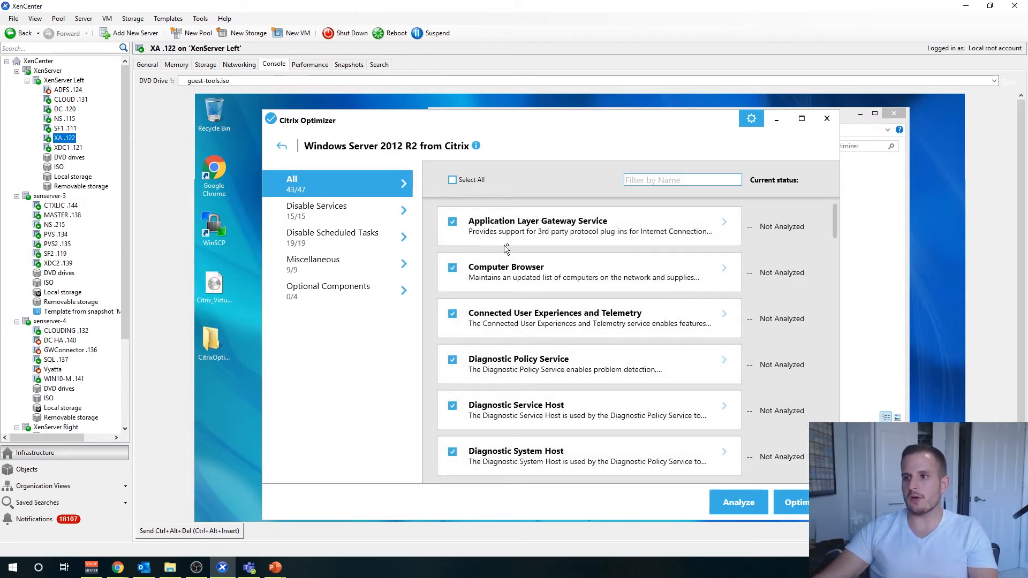
scroll("down", 3)
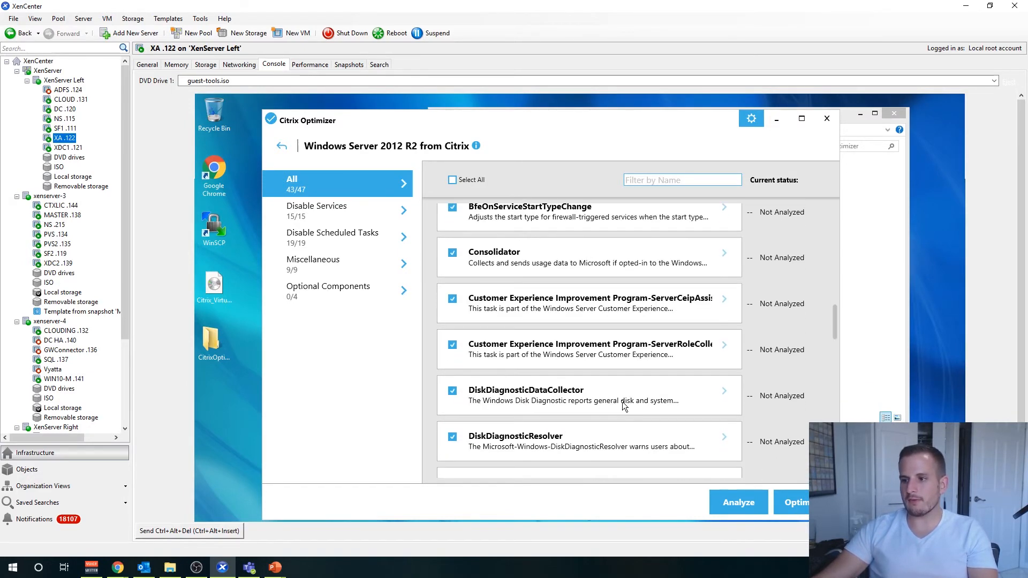
left_click(739, 502)
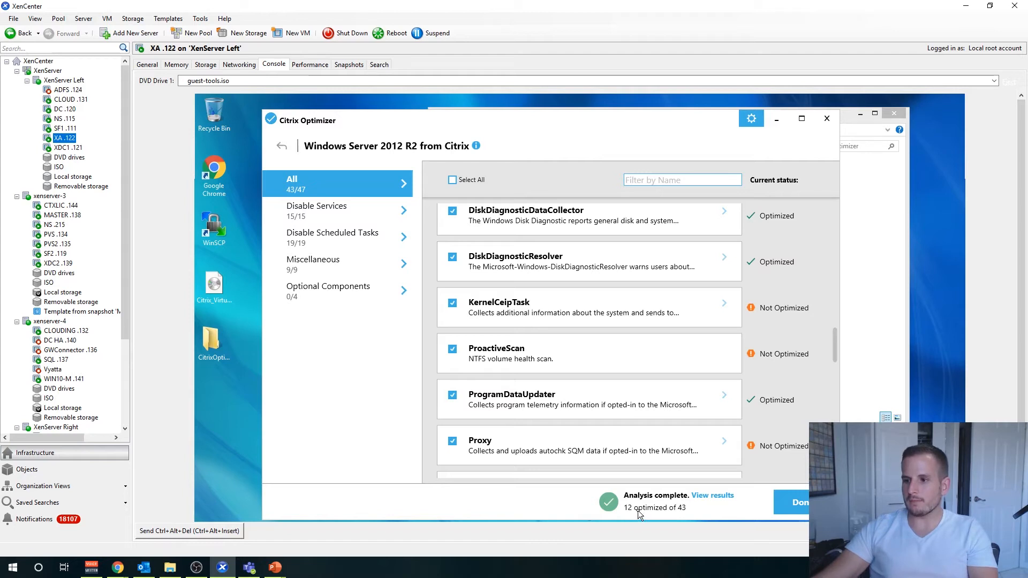
mouse_move(790, 478)
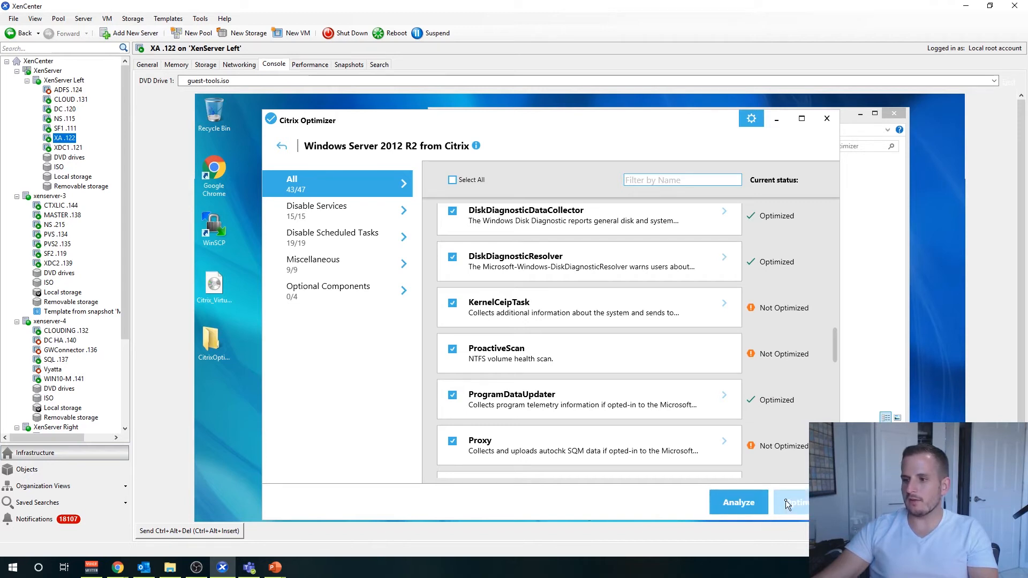
left_click(799, 501)
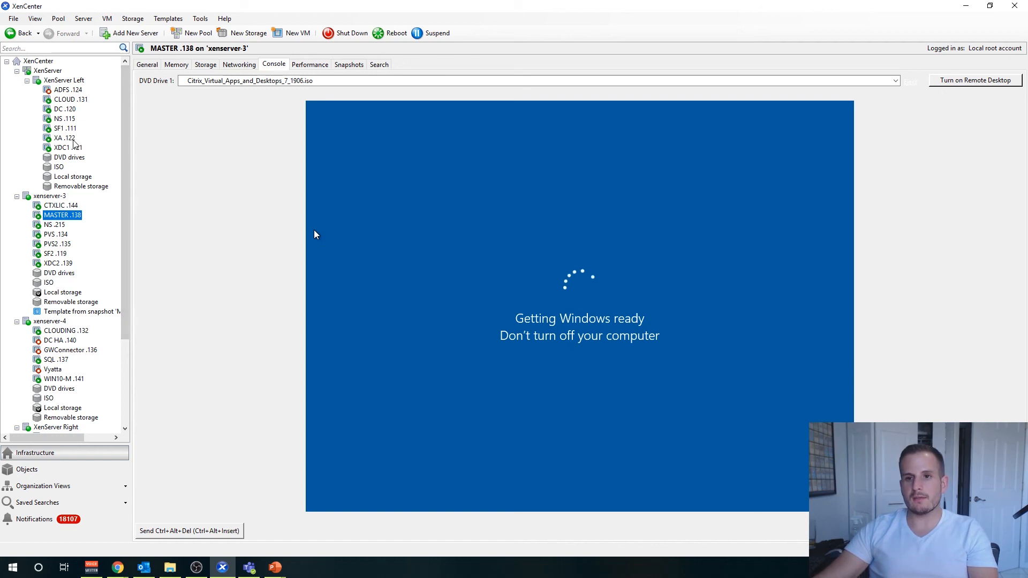
left_click(60, 137)
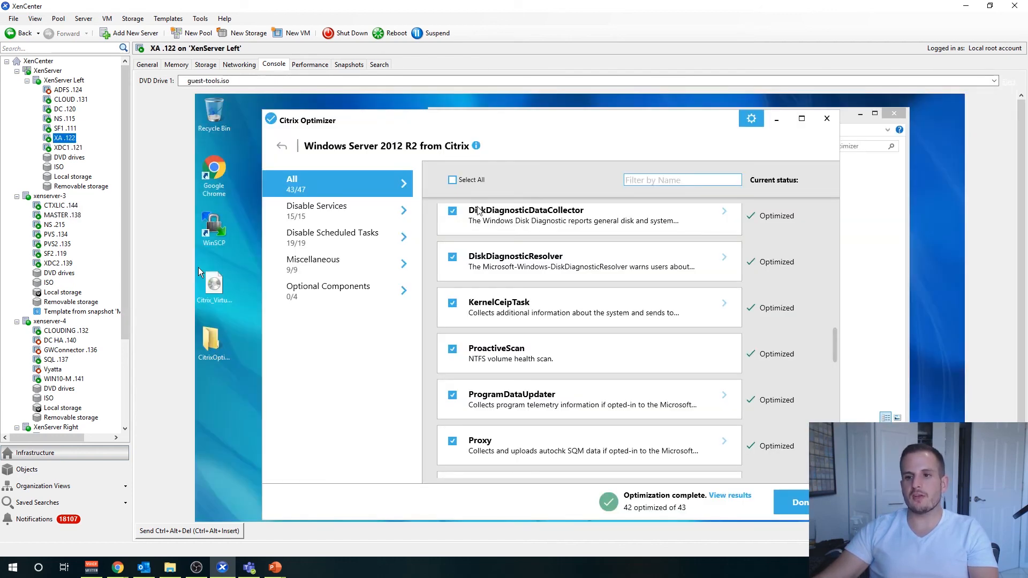